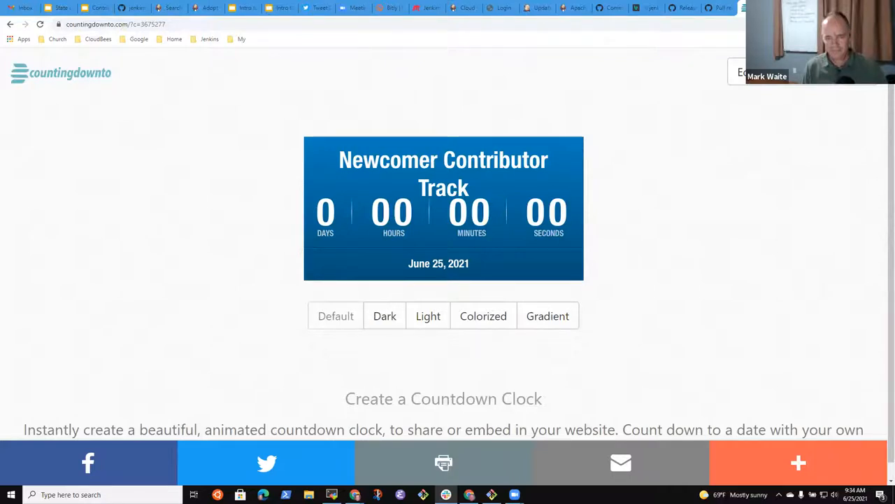
# - Open a new tab to the right of the Slides tab and start typing the jenkins.io address
pyautogui.click(98, 9)
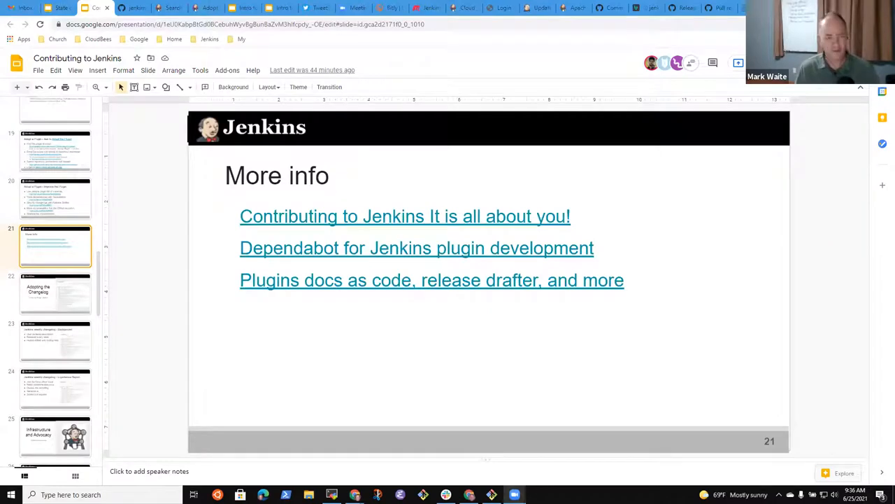
pyautogui.rightClick(95, 6)
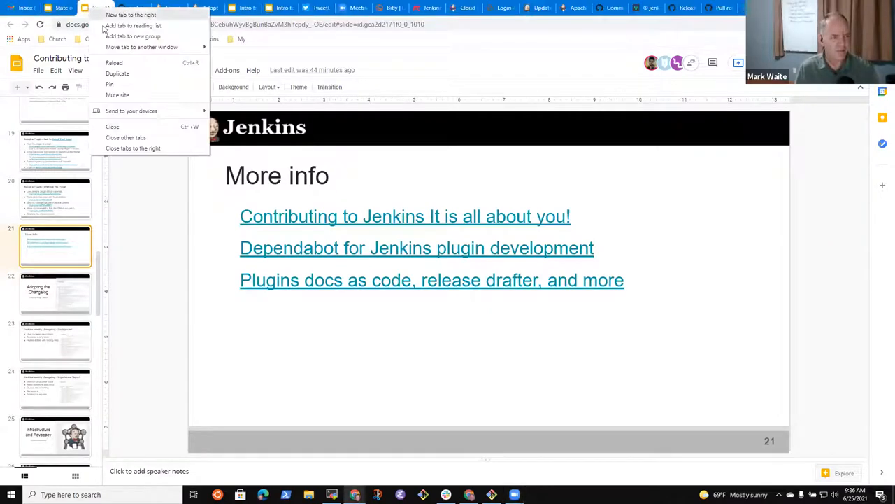
pyautogui.click(134, 15)
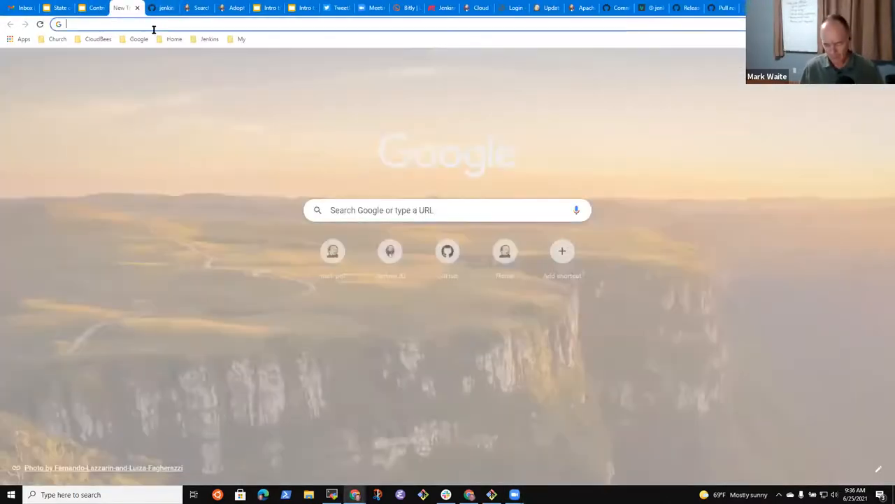
pyautogui.write('ww')
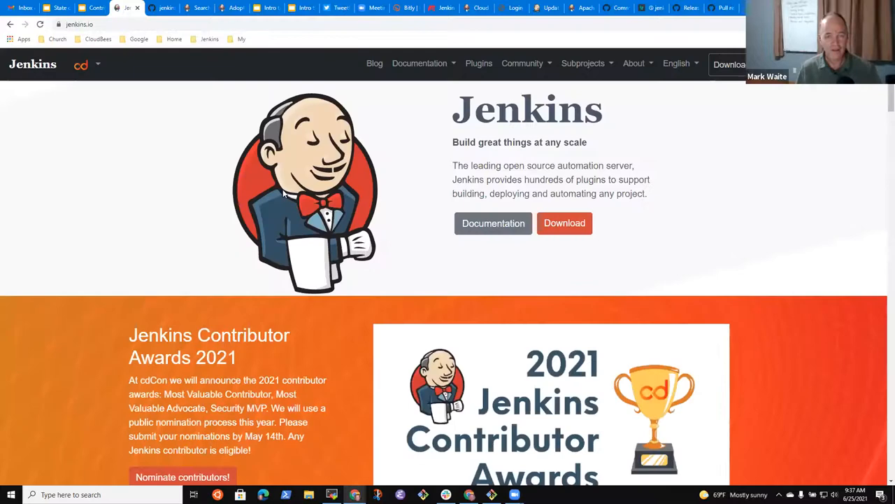
pyautogui.moveTo(165, 160)
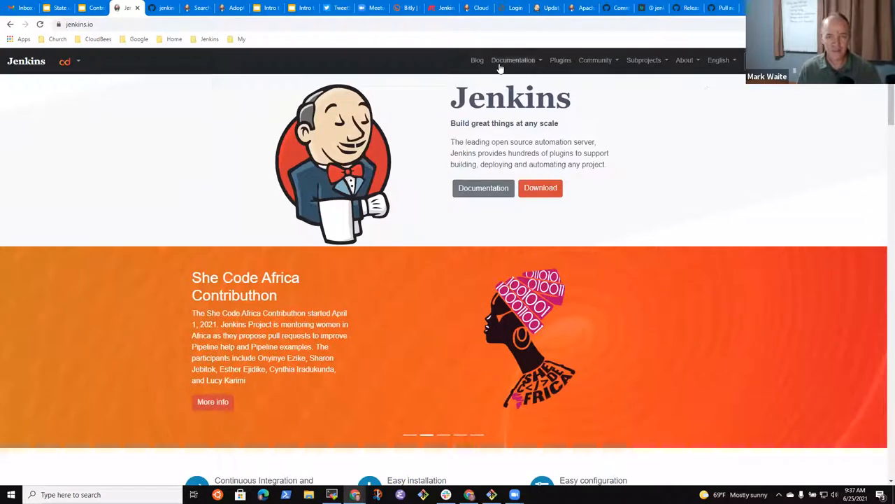
# - Reveal the Documentation menu listing the developer and contributor guide sections
pyautogui.click(512, 58)
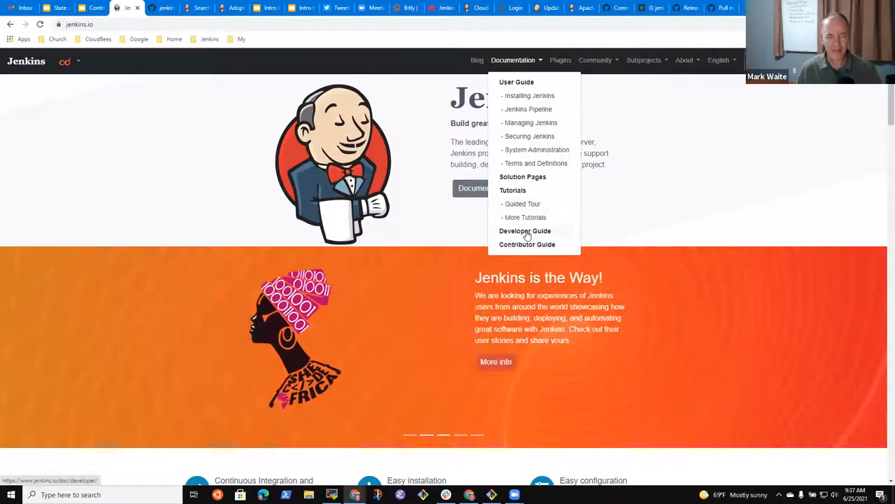
pyautogui.moveTo(525, 231)
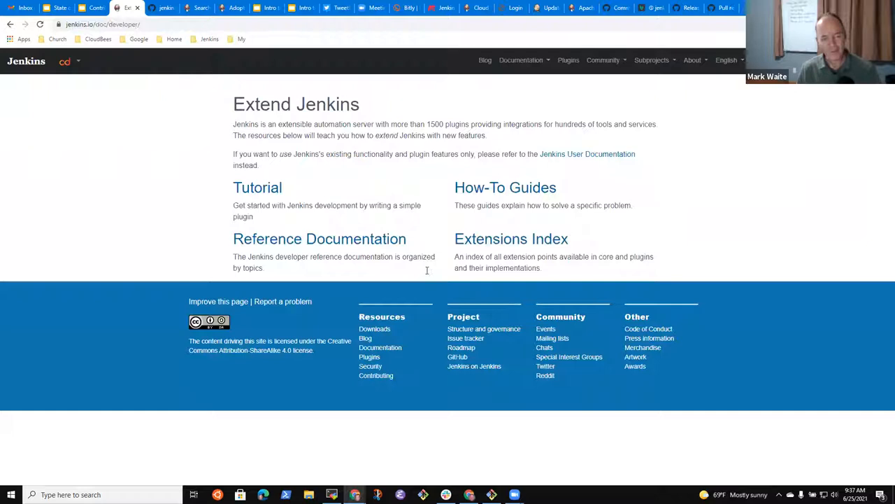
pyautogui.moveTo(291, 269)
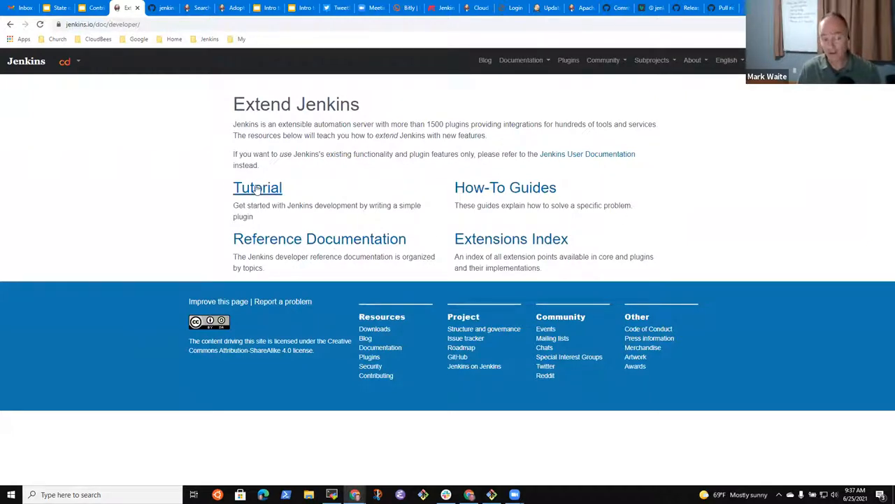
# - Open the Plugin Tutorial page showing its four sections on plugin development
pyautogui.click(258, 187)
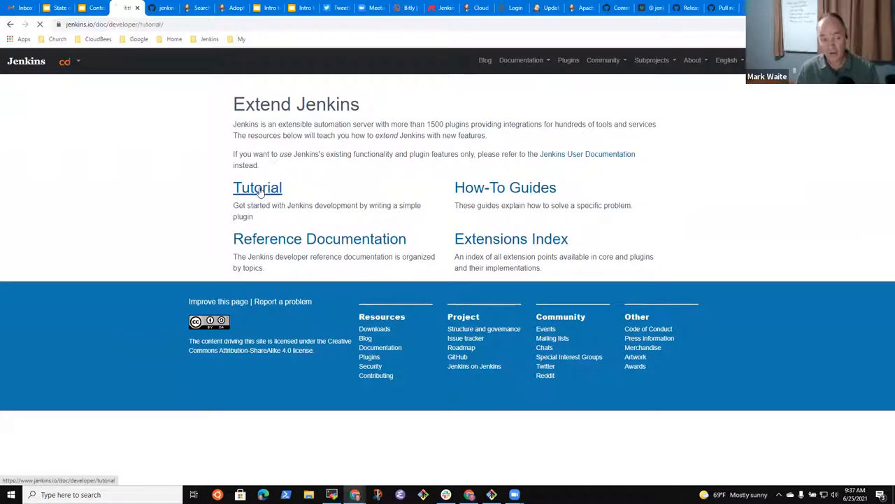
pyautogui.click(258, 187)
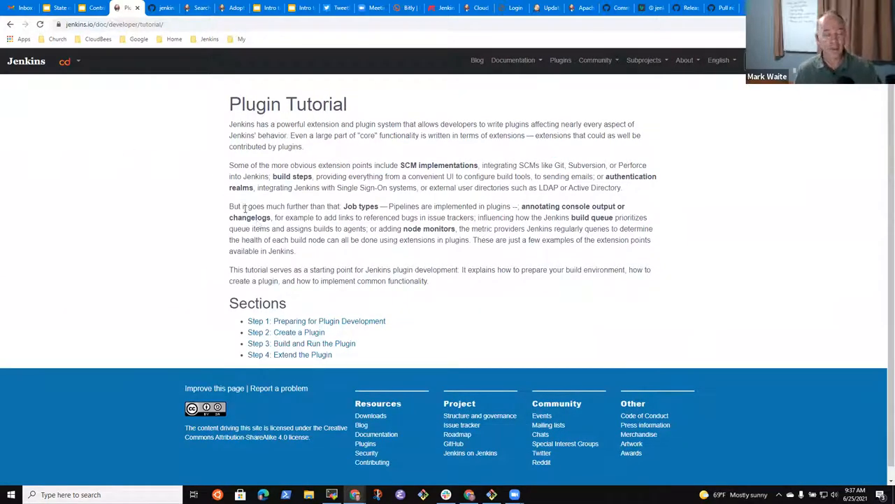
pyautogui.moveTo(14, 25)
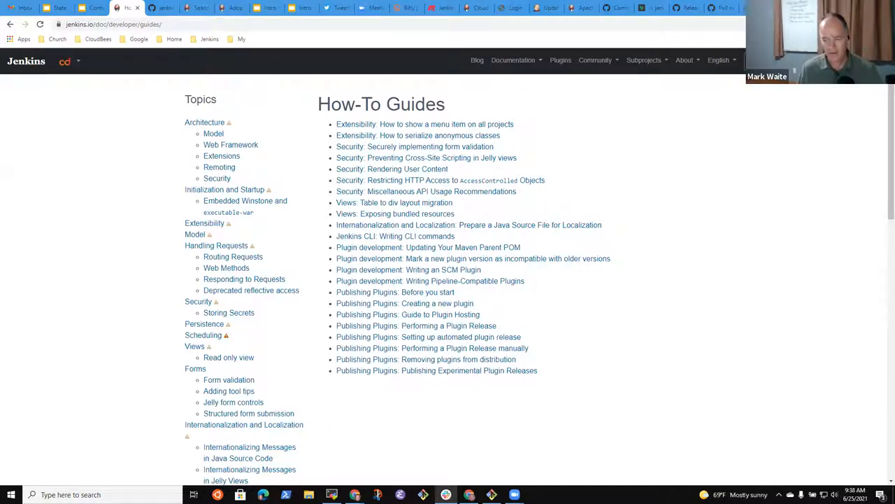
pyautogui.moveTo(474, 217)
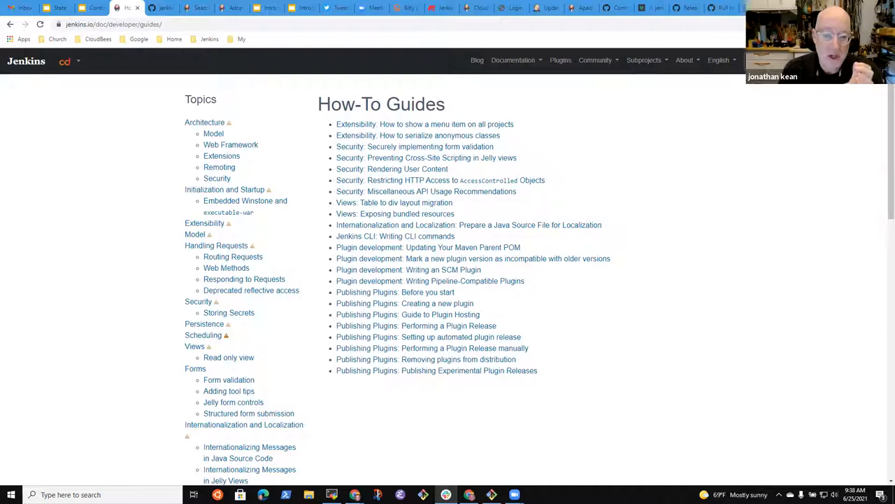
pyautogui.moveTo(698, 293)
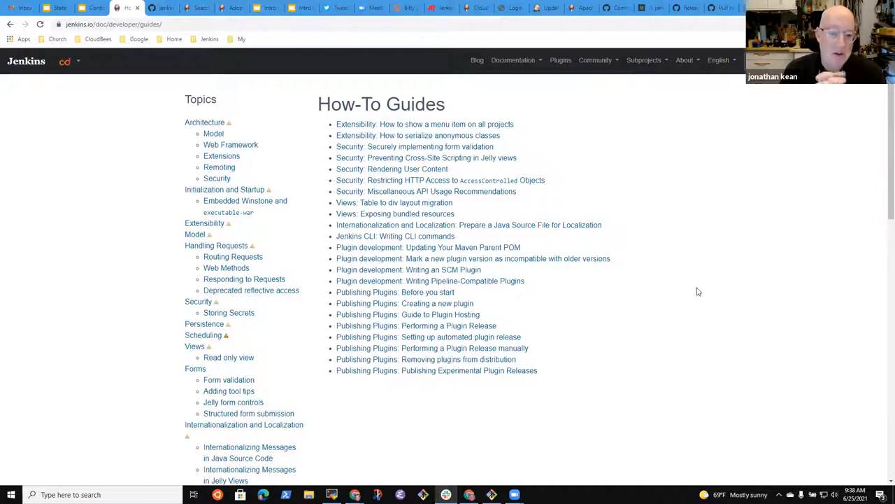
pyautogui.moveTo(695, 296)
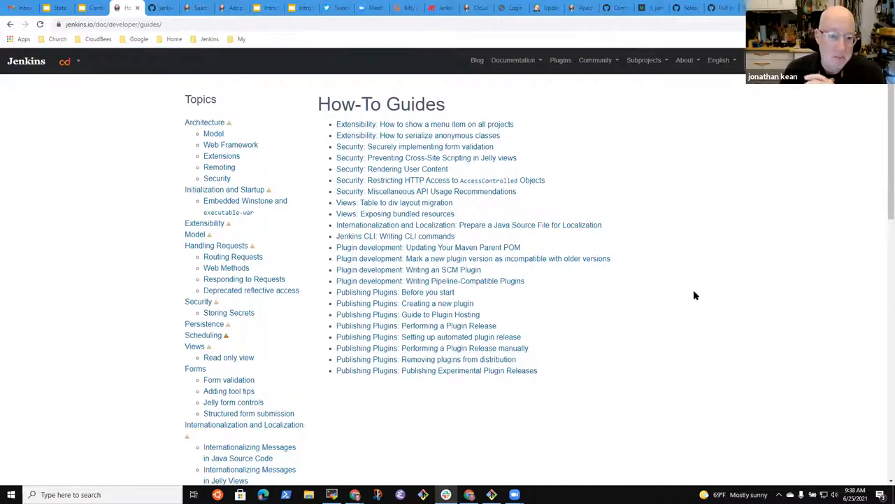
pyautogui.moveTo(692, 294)
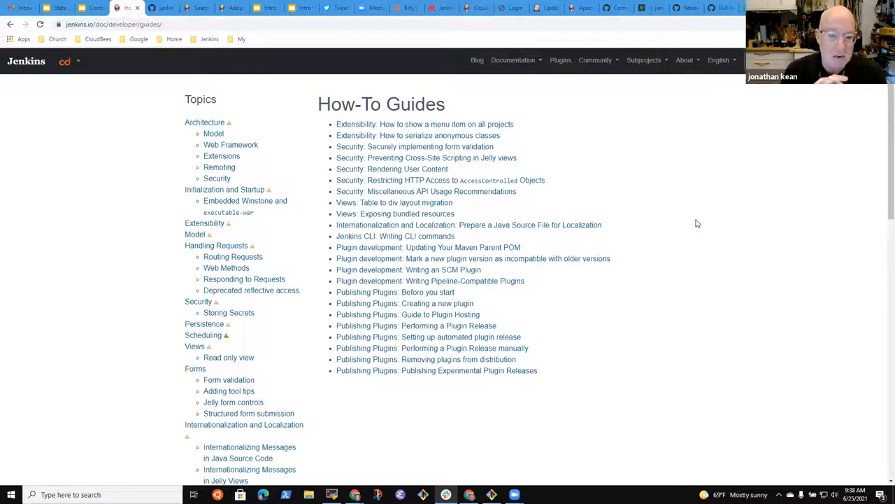
pyautogui.moveTo(693, 204)
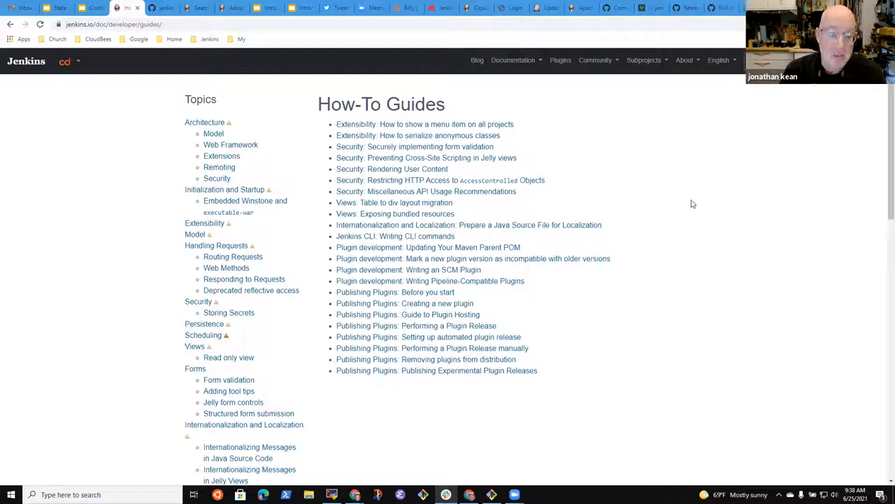
pyautogui.moveTo(553, 199)
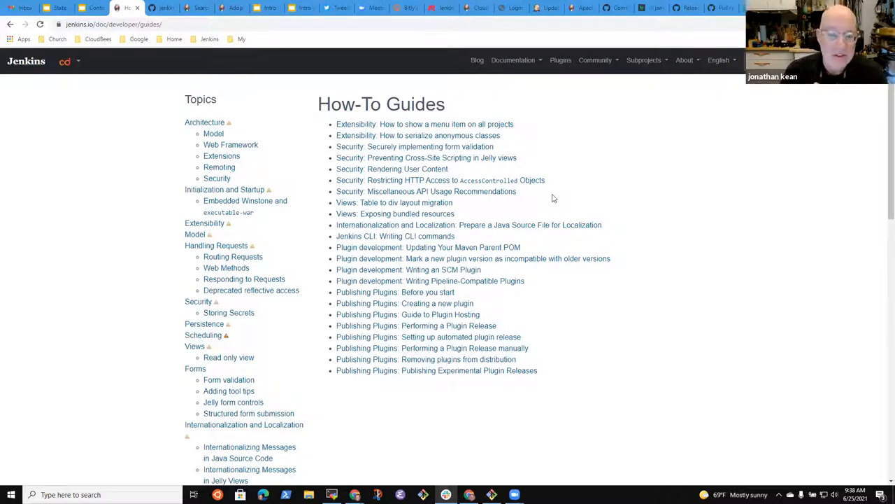
pyautogui.moveTo(570, 203)
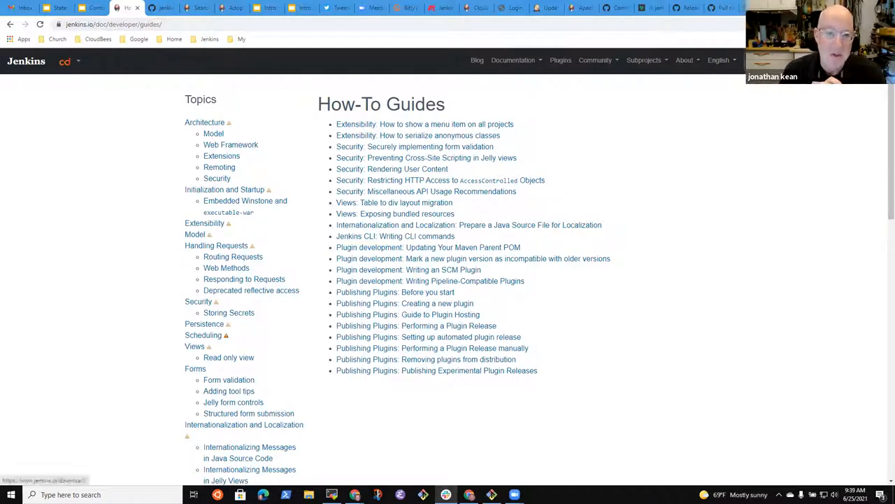
pyautogui.moveTo(612, 182)
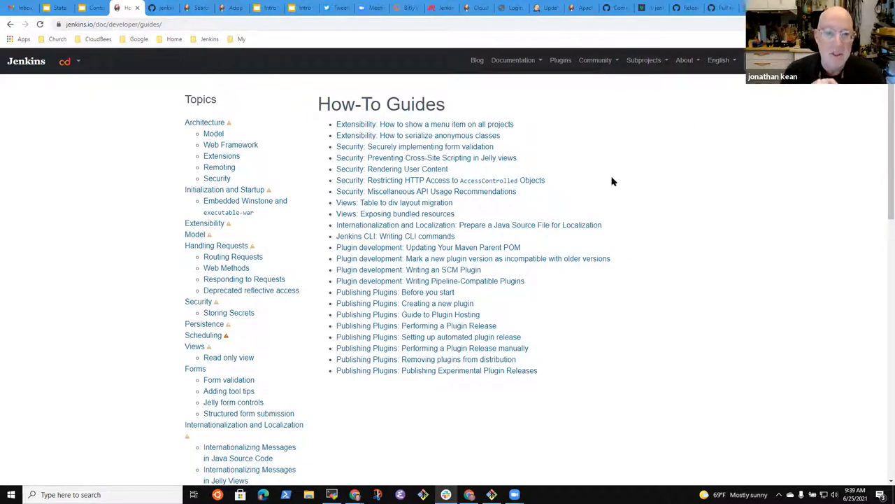
pyautogui.moveTo(712, 252)
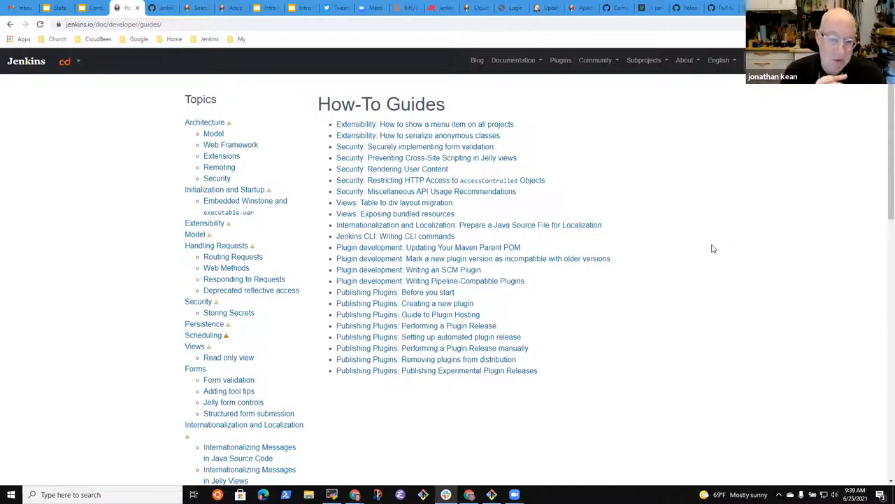
pyautogui.moveTo(700, 250)
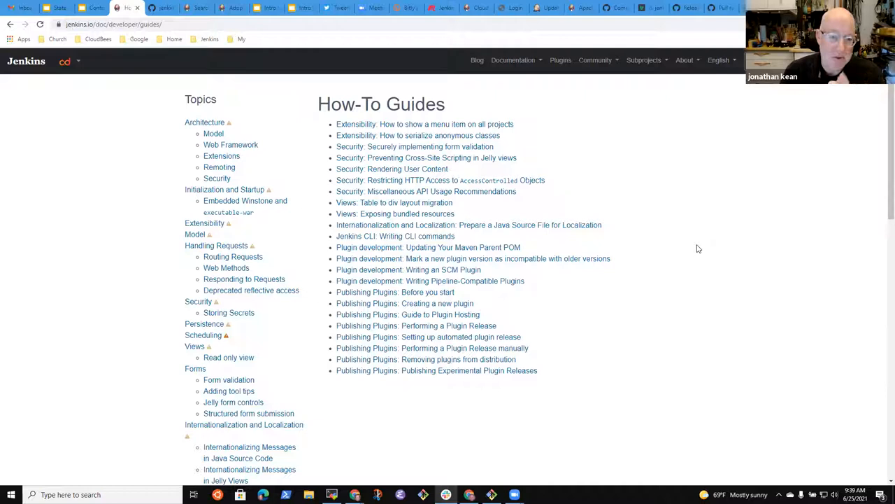
pyautogui.moveTo(702, 249)
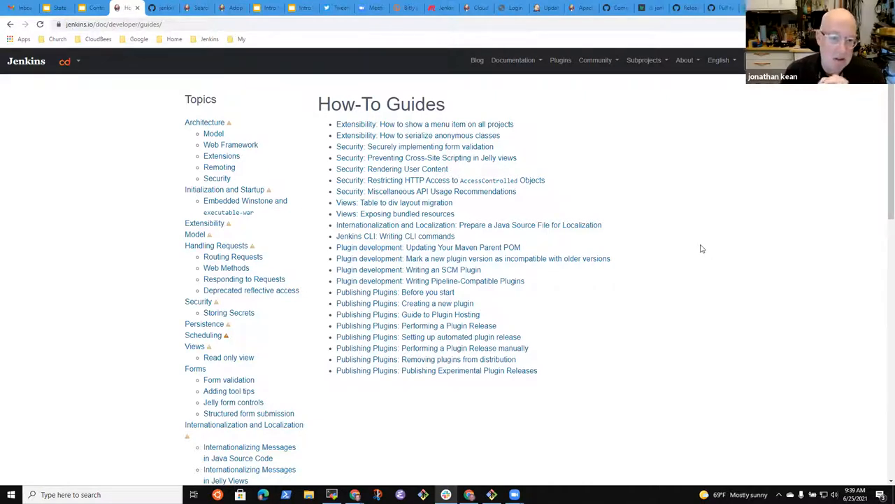
pyautogui.moveTo(683, 246)
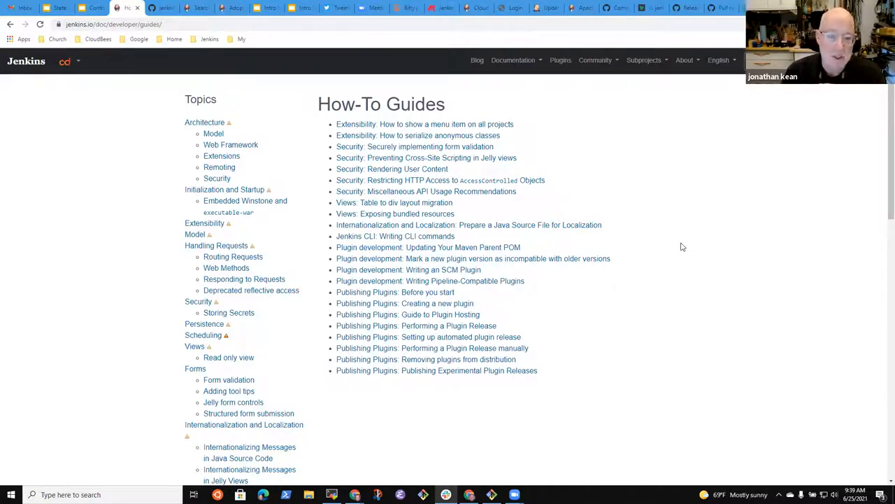
pyautogui.moveTo(714, 249)
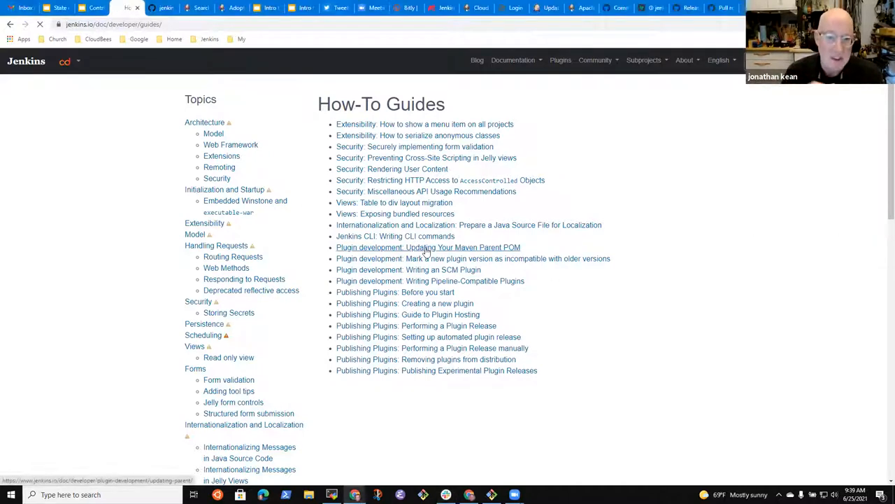
# - Open the Updating Your Maven Parent POM guide with its old and new header examples
pyautogui.click(428, 246)
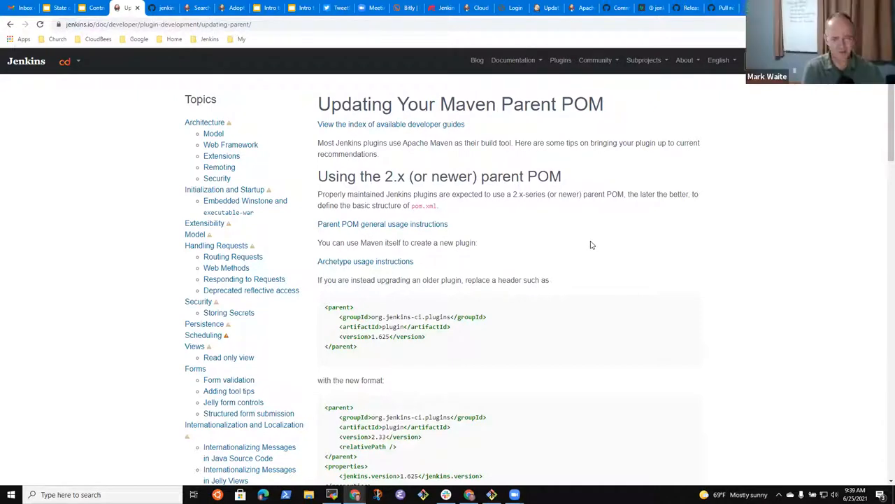
pyautogui.moveTo(316, 157)
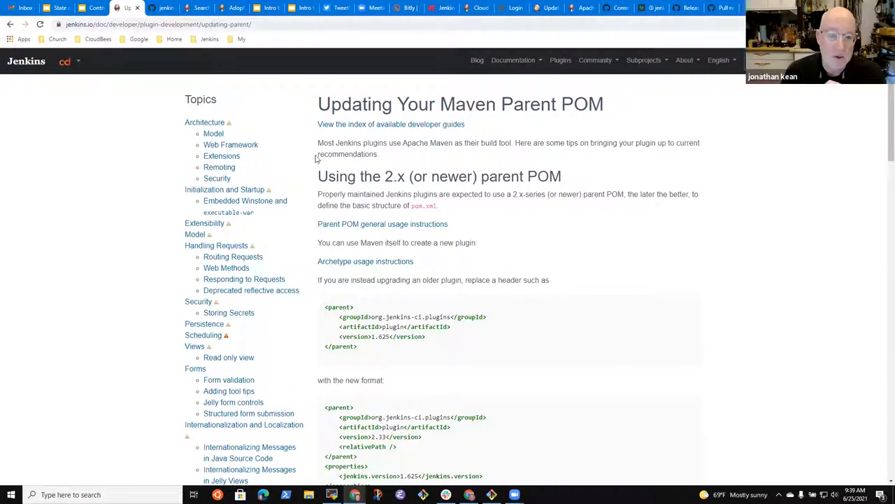
pyautogui.moveTo(612, 193)
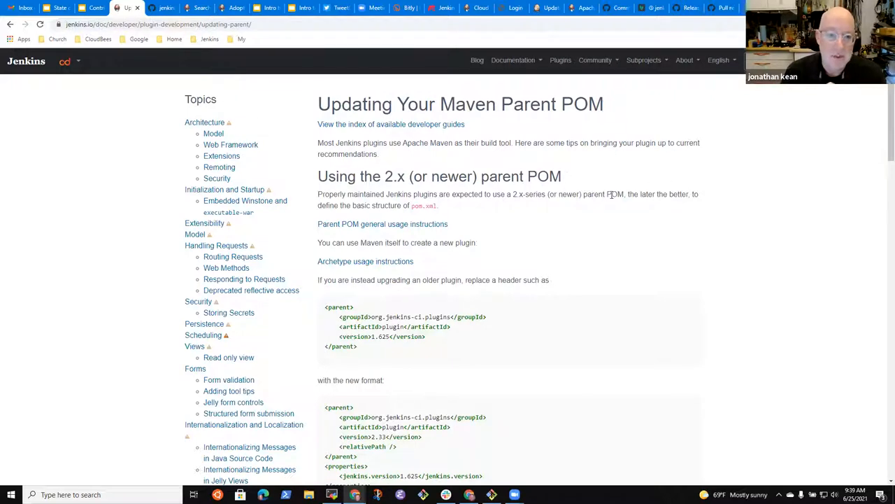
pyautogui.moveTo(626, 187)
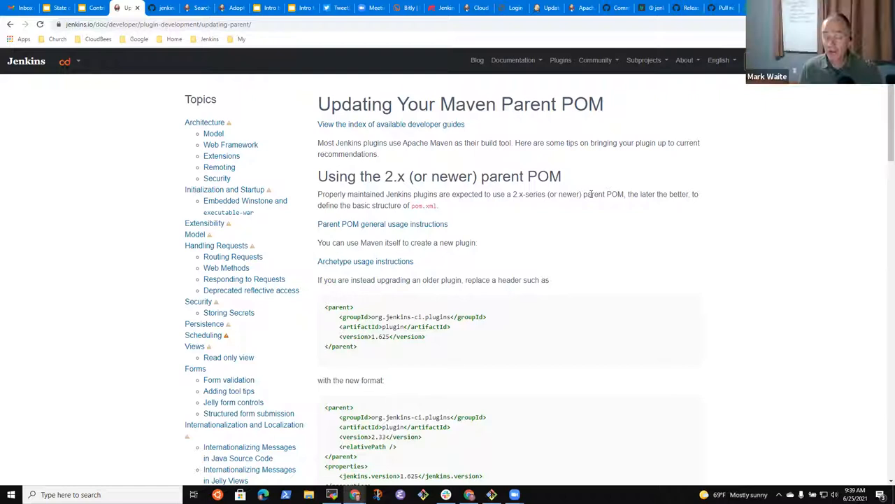
pyautogui.moveTo(614, 247)
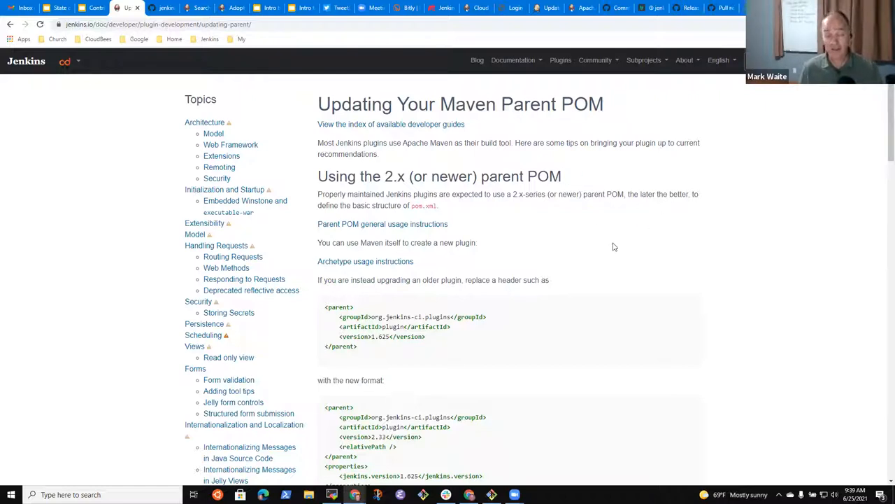
pyautogui.moveTo(614, 276)
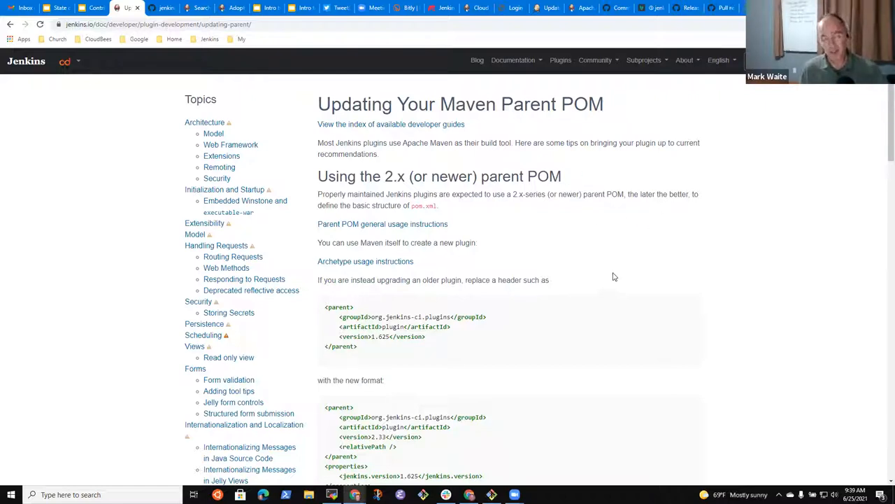
pyautogui.moveTo(431, 243)
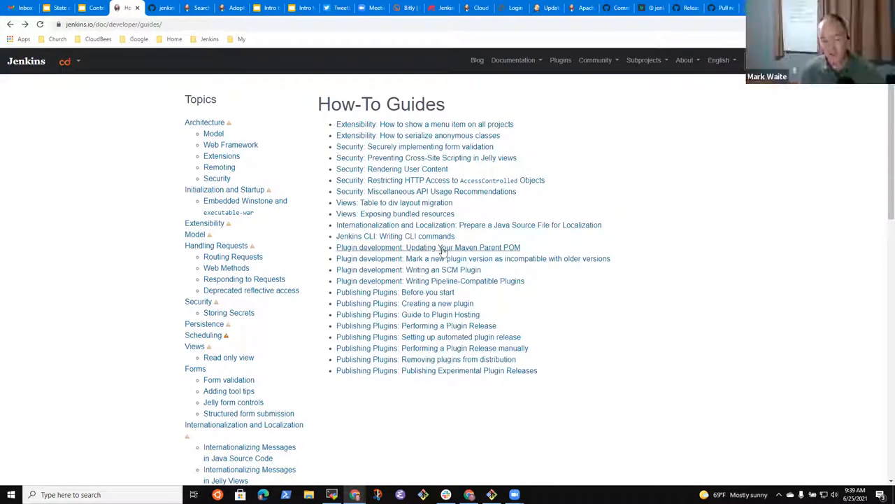
# - Reopen the Updating Your Maven Parent POM guide and highlight its full page title
pyautogui.click(428, 247)
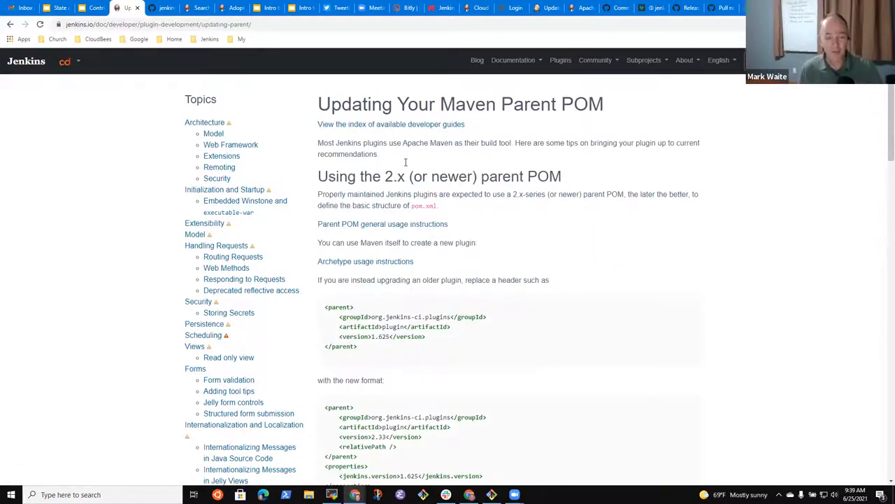
pyautogui.moveTo(318, 104); pyautogui.dragTo(437, 104)
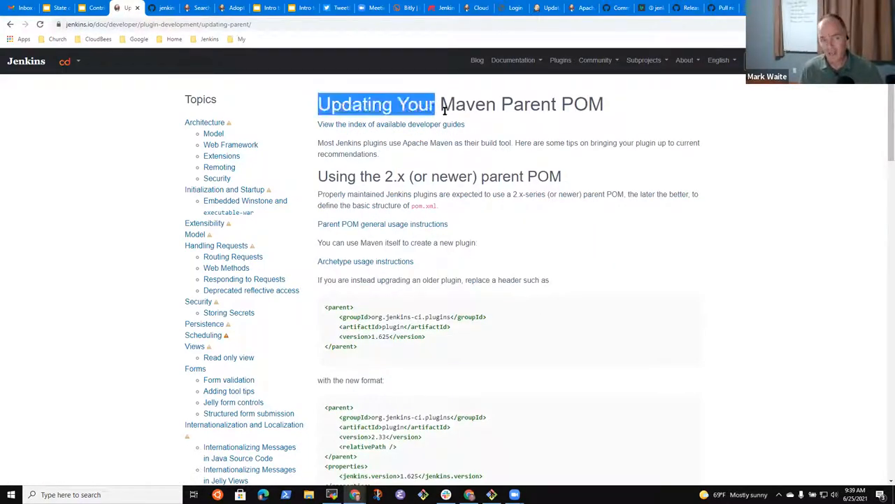
pyautogui.moveTo(437, 104); pyautogui.dragTo(603, 104)
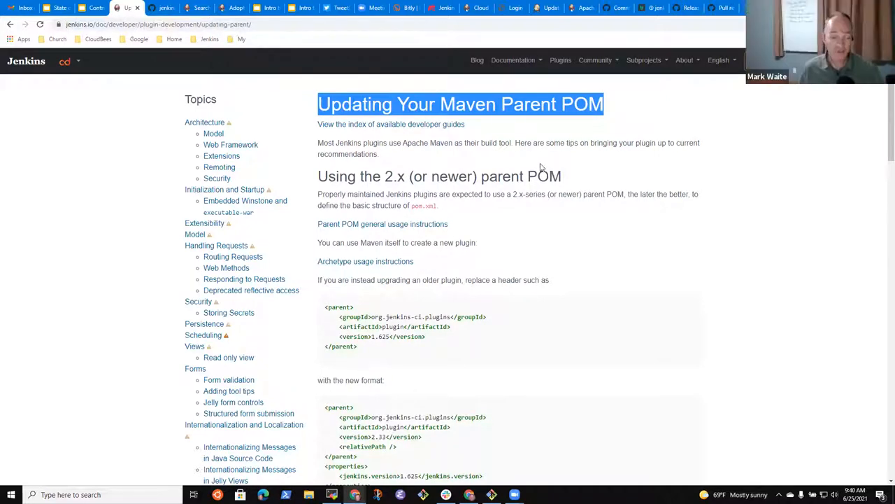
pyautogui.scroll(-3)
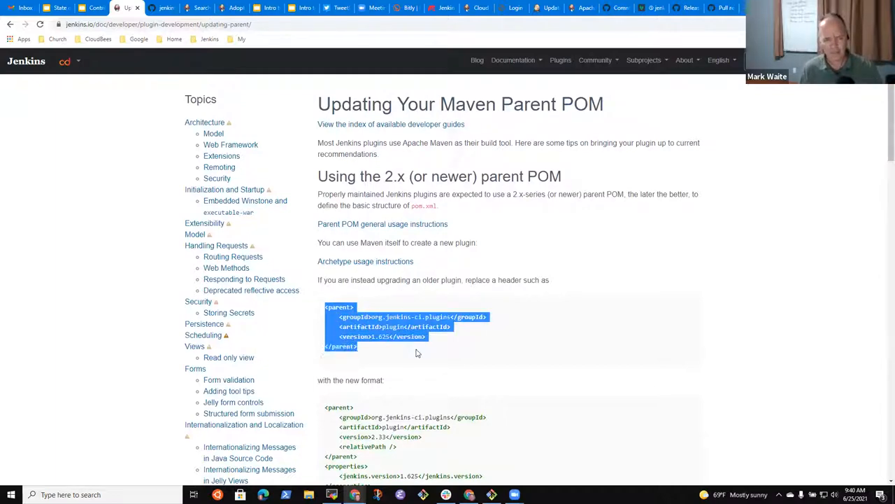
pyautogui.click(437, 344)
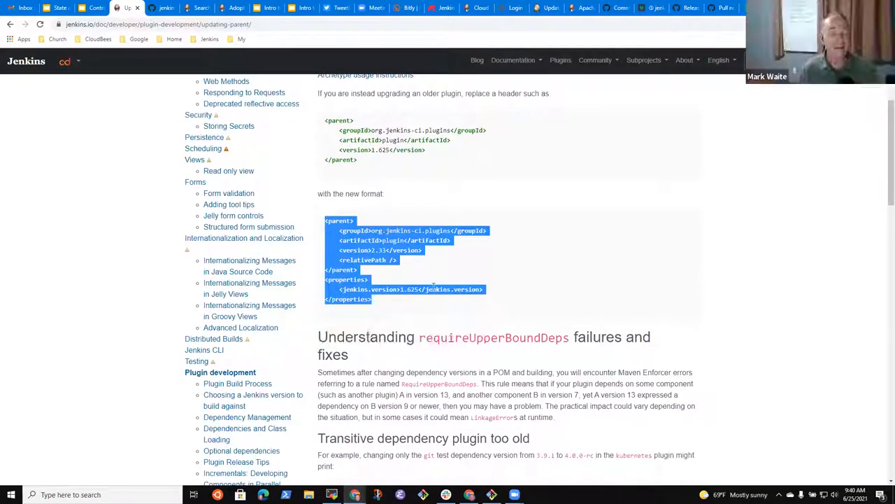
pyautogui.click(435, 271)
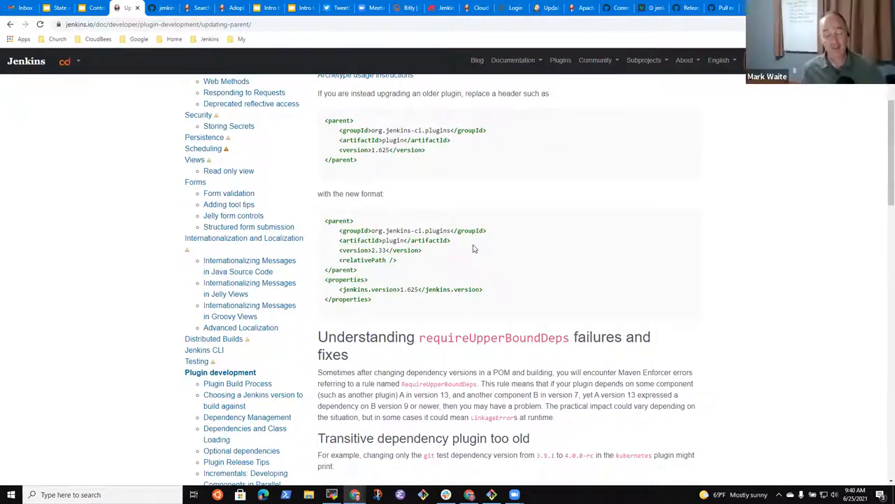
pyautogui.moveTo(506, 302)
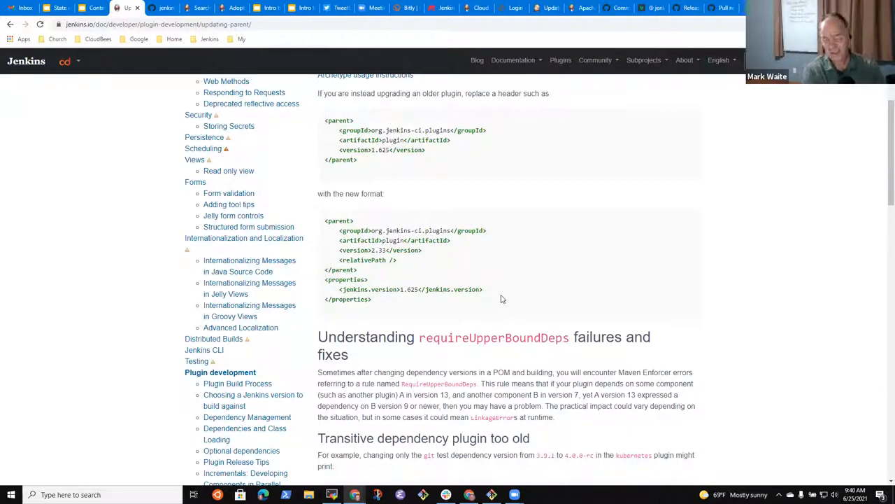
pyautogui.scroll(3)
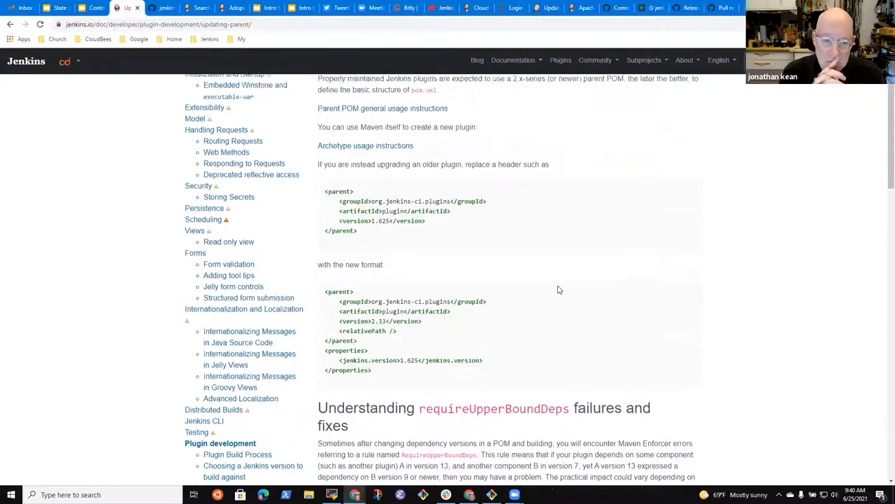
pyautogui.scroll(3)
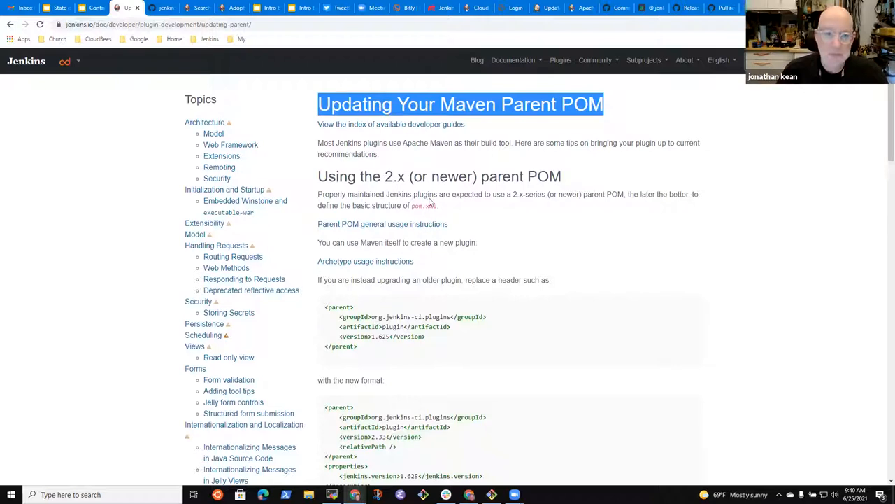
pyautogui.moveTo(476, 231)
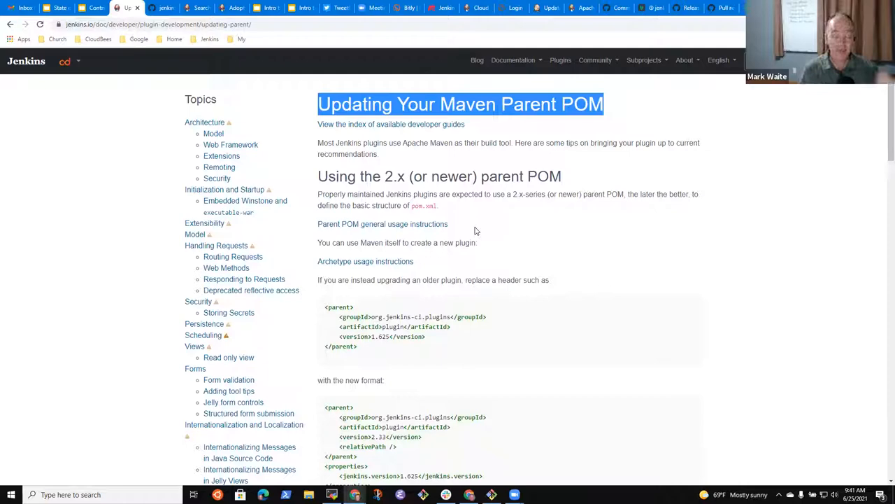
pyautogui.click(330, 95)
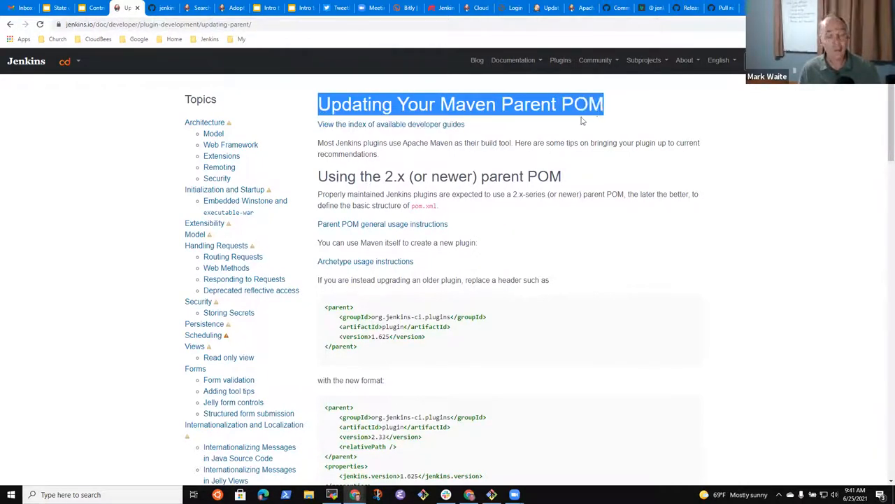
pyautogui.scroll(-3)
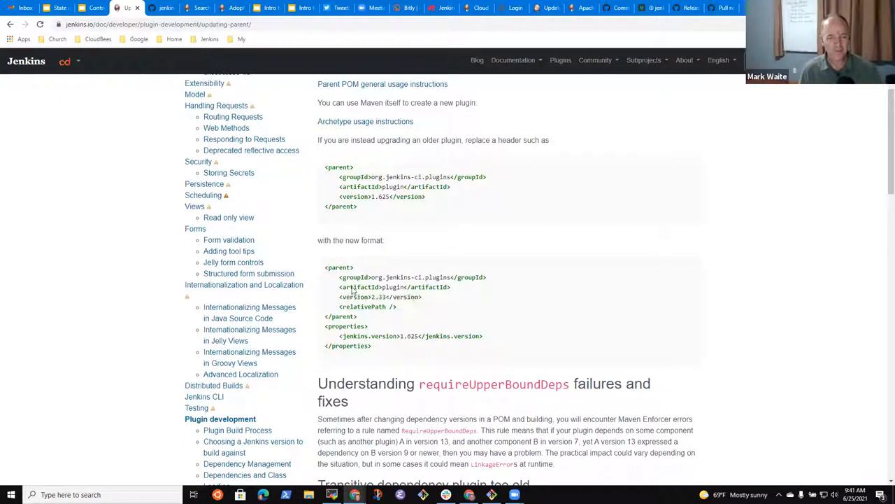
pyautogui.doubleClick(377, 297)
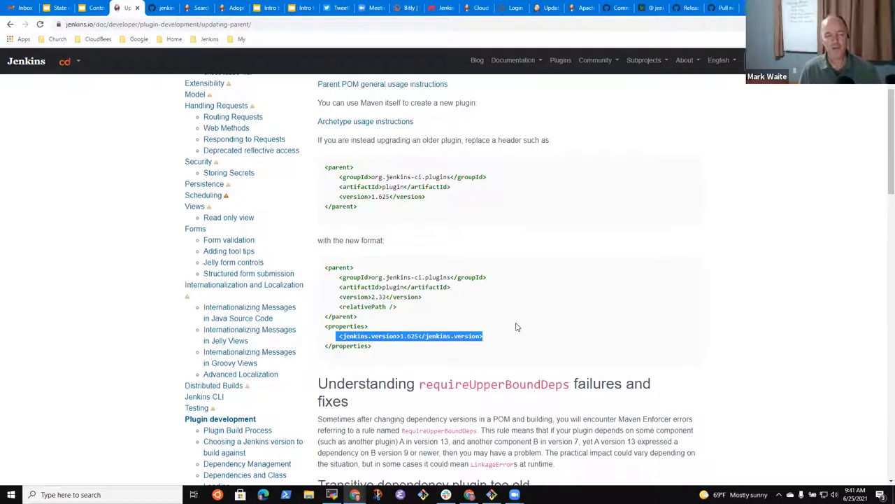
pyautogui.moveTo(465, 257)
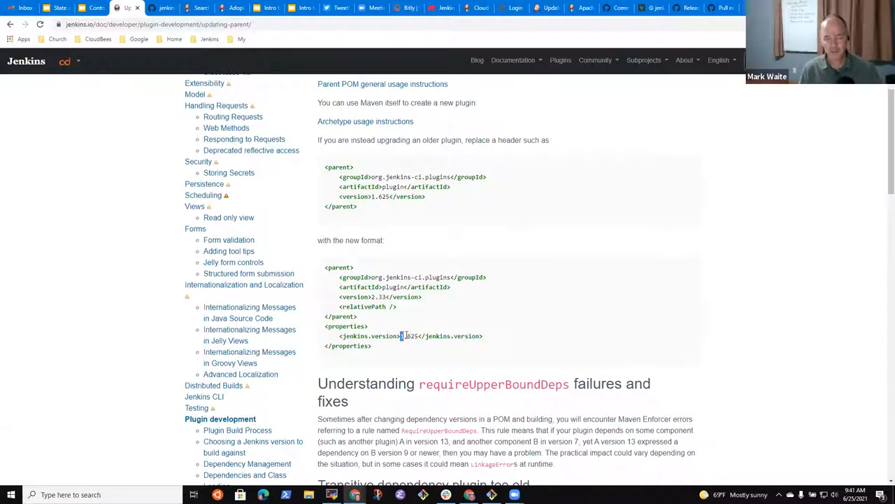
pyautogui.doubleClick(409, 336)
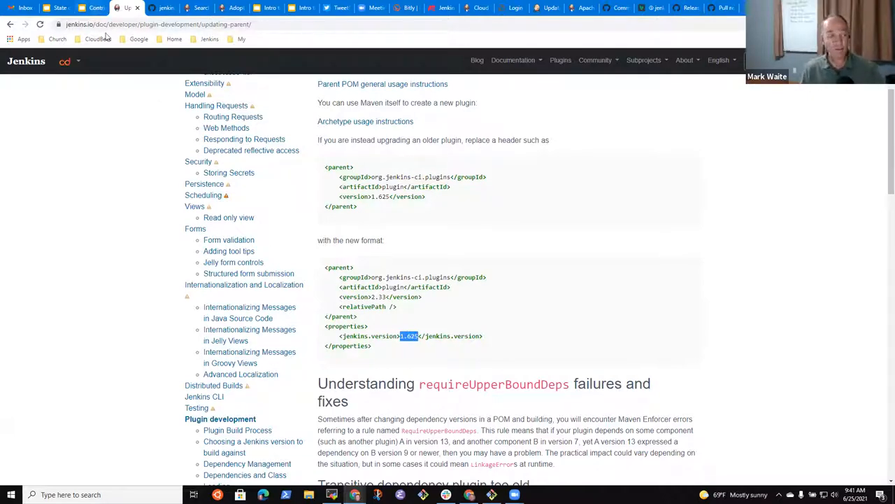
# - Start typing 'Chos' in a new tab, then return to the parent POM guide tab
pyautogui.click(155, 9)
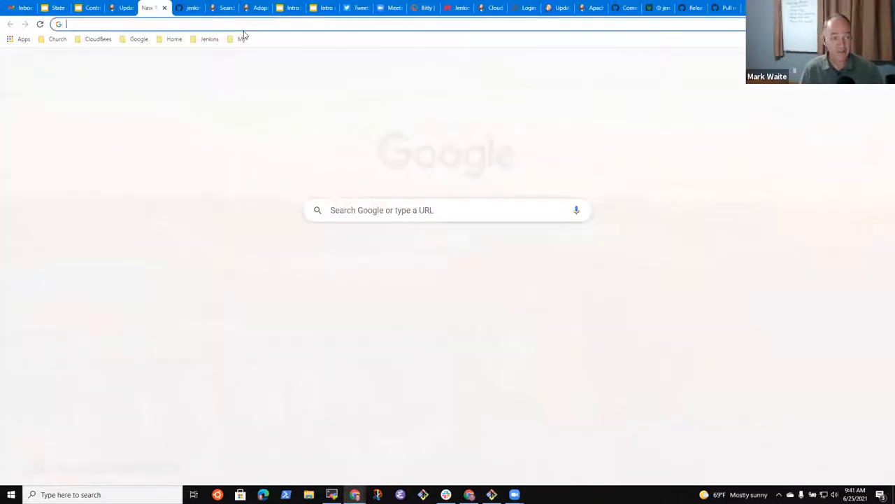
pyautogui.write('Chos')
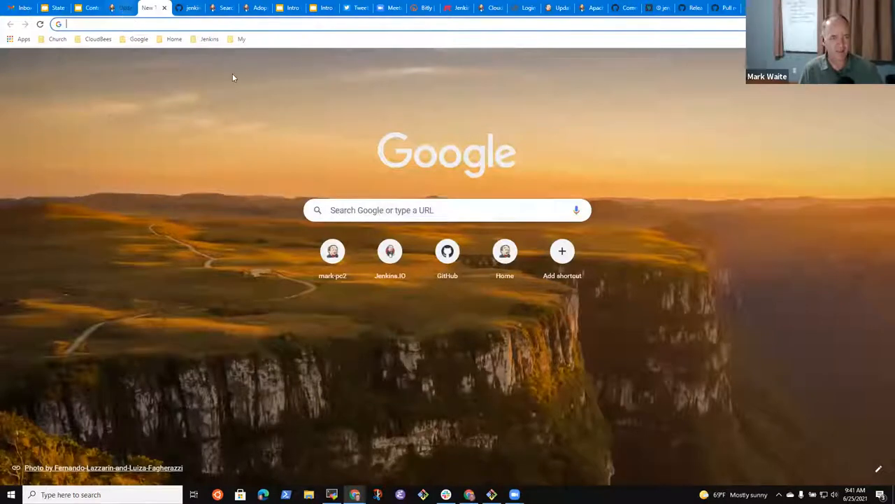
pyautogui.click(118, 8)
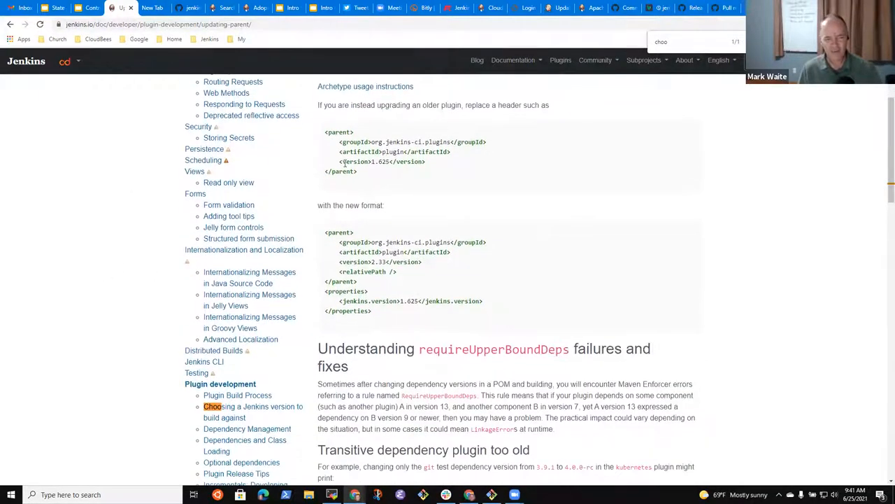
# - Highlight the old header's version line and open the Choosing a Jenkins version guide from the sidebar
pyautogui.moveTo(339, 161); pyautogui.dragTo(426, 161)
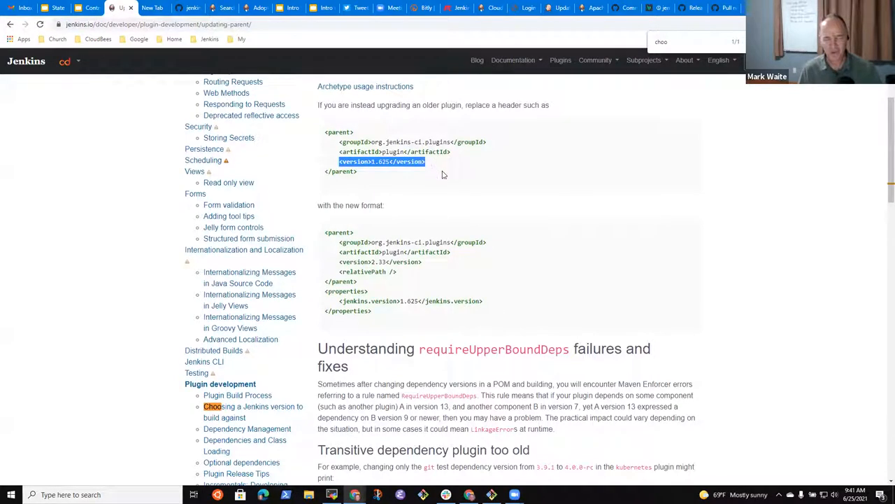
pyautogui.scroll(-3)
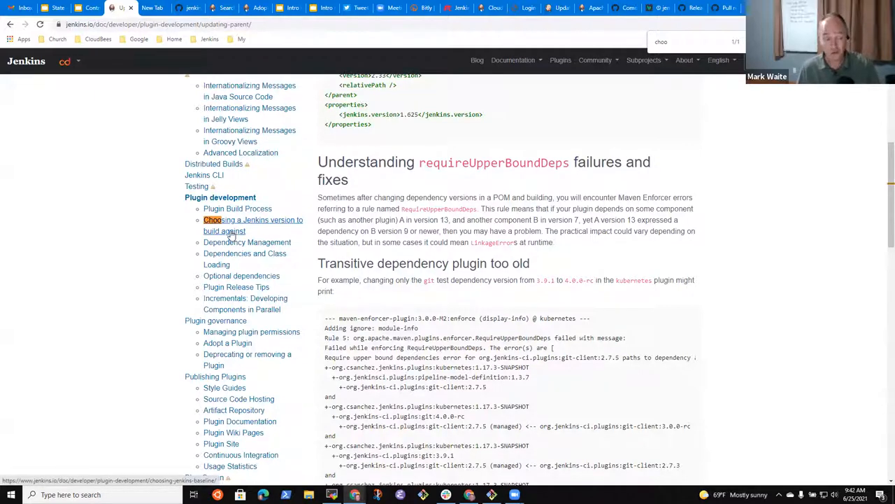
pyautogui.rightClick(254, 223)
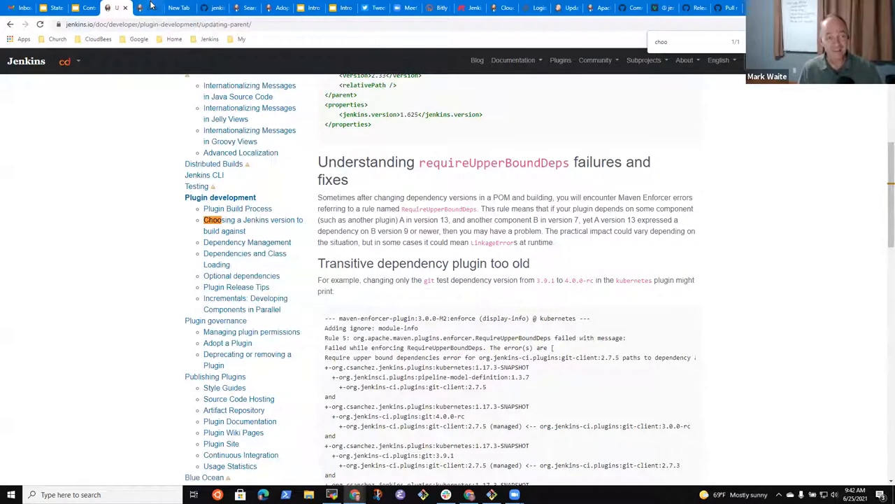
pyautogui.click(213, 220)
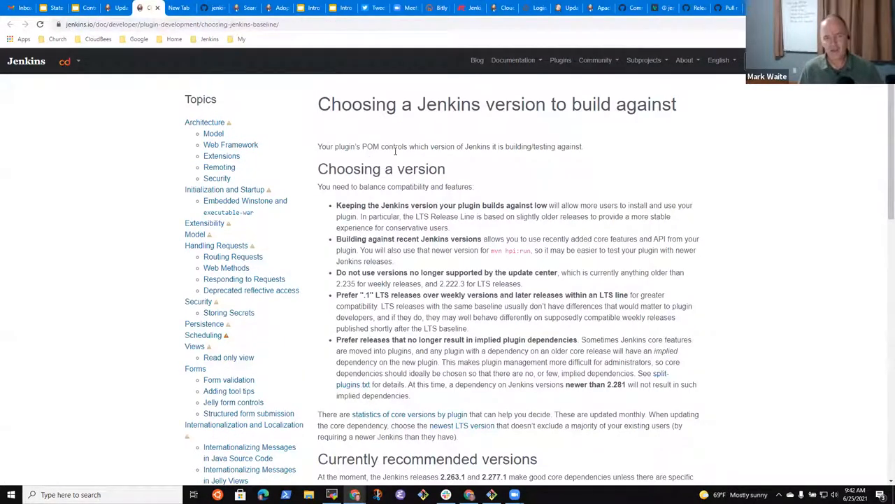
# - Highlight the 'Choosing a Jenkins version to build against' guide title
pyautogui.doubleClick(359, 104)
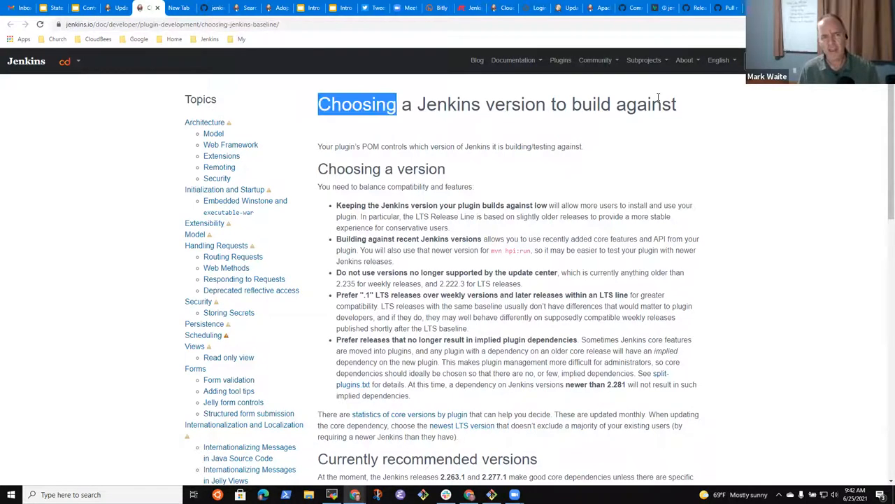
pyautogui.tripleClick(497, 104)
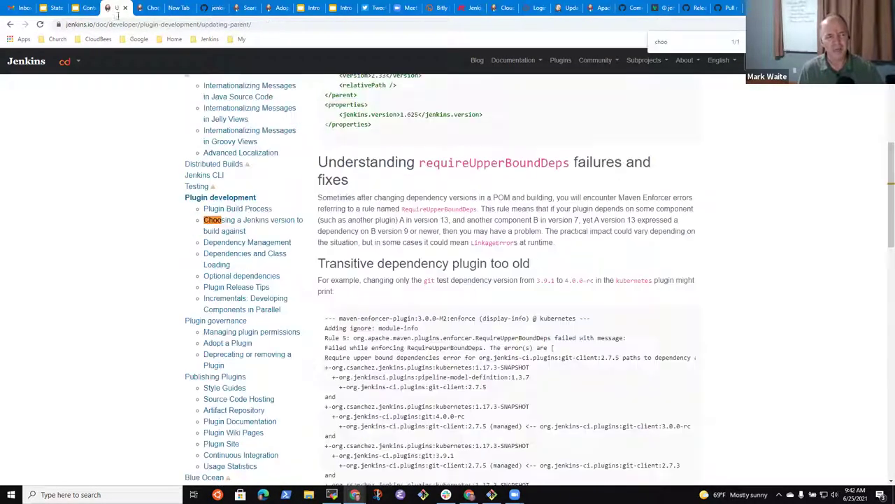
pyautogui.scroll(3)
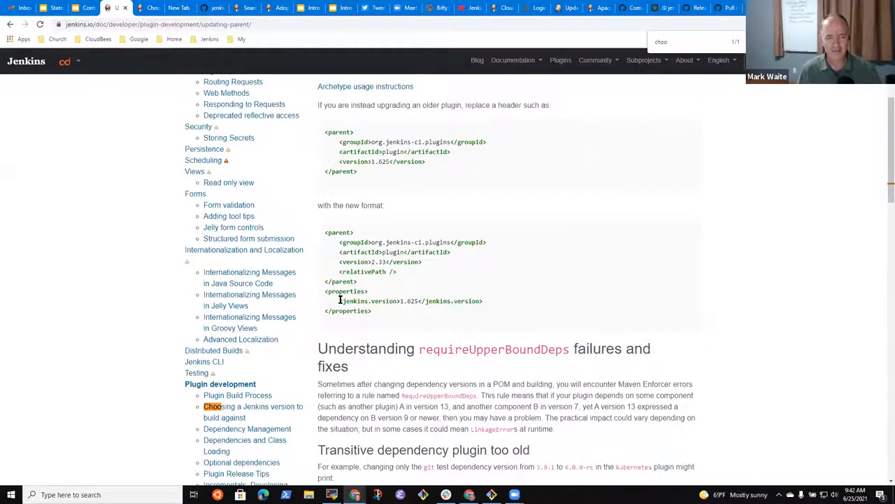
pyautogui.doubleClick(409, 301)
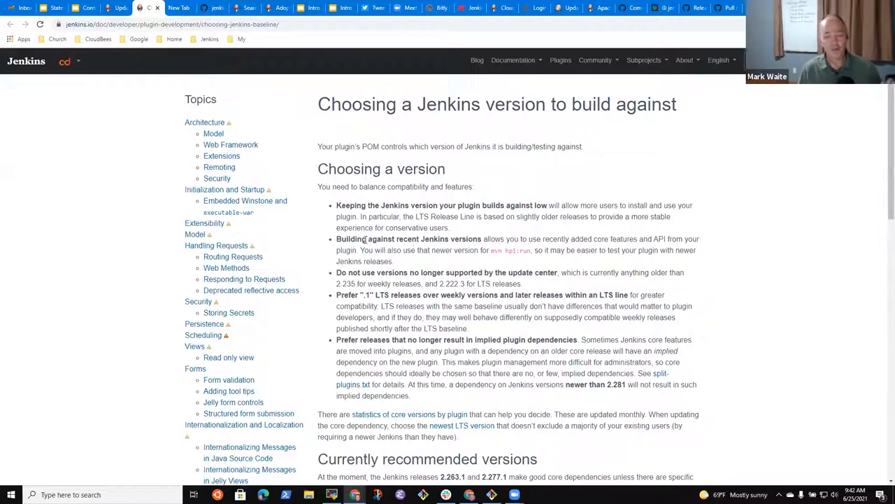
# - Highlight the advice points on building against recent Jenkins versions
pyautogui.doubleClick(350, 238)
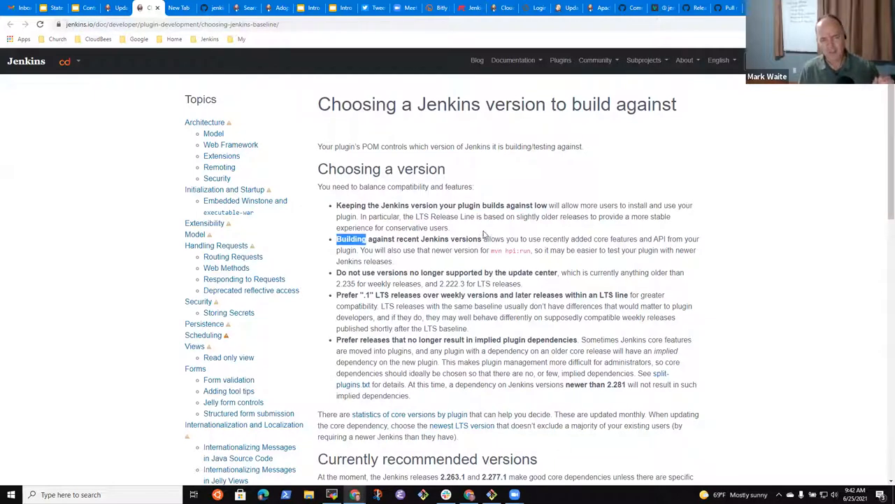
pyautogui.moveTo(336, 238); pyautogui.dragTo(482, 237)
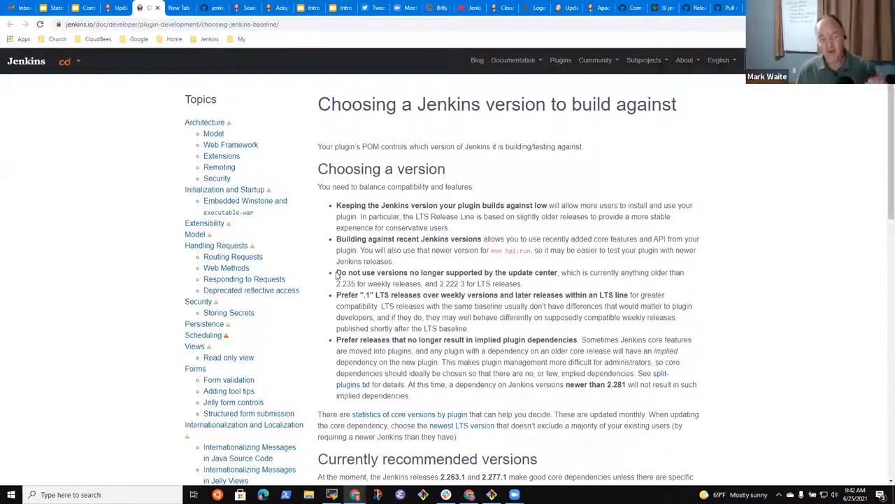
pyautogui.moveTo(335, 272); pyautogui.dragTo(557, 272)
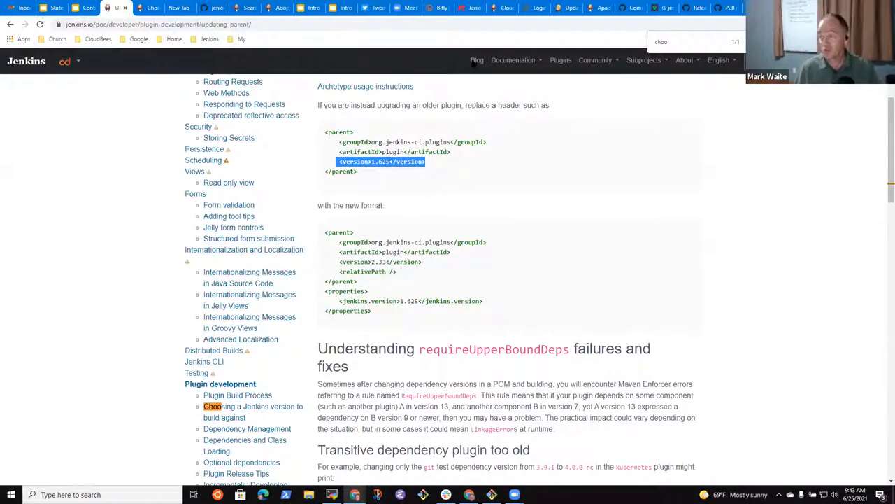
pyautogui.moveTo(147, 9)
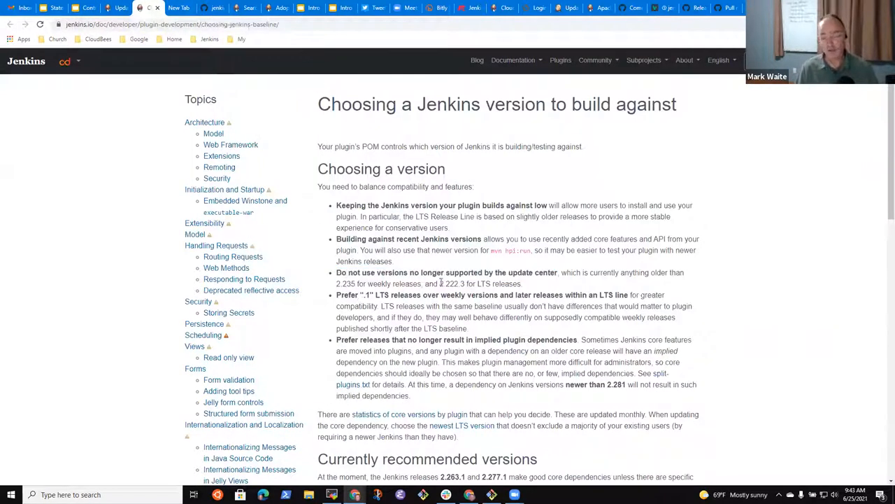
# - Under Currently recommended versions, highlight the recommended 2.277.1 Jenkins release
pyautogui.scroll(-3)
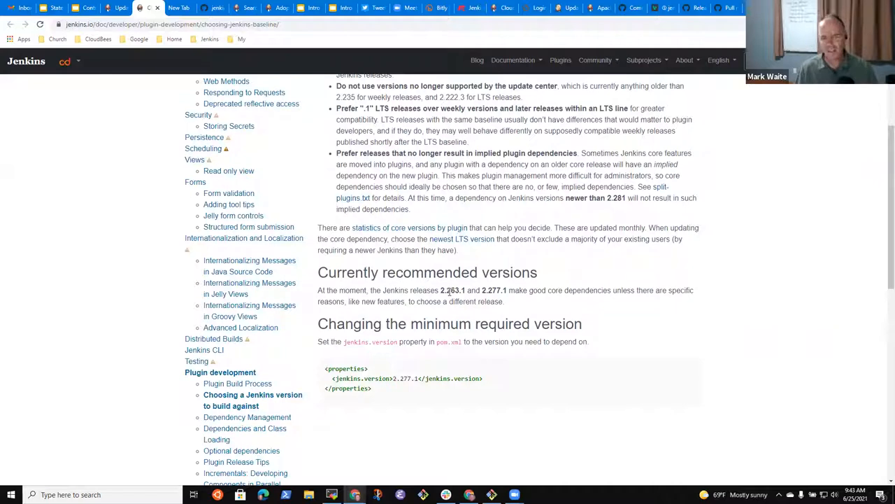
pyautogui.doubleClick(453, 289)
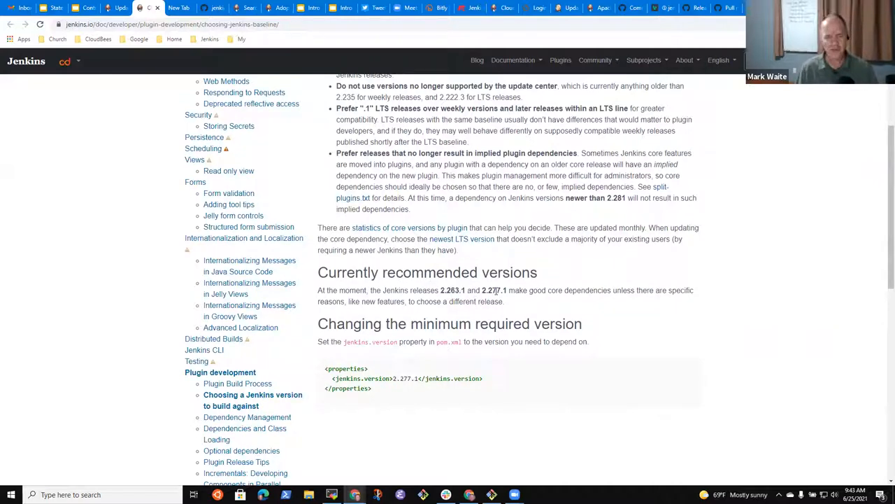
pyautogui.doubleClick(495, 289)
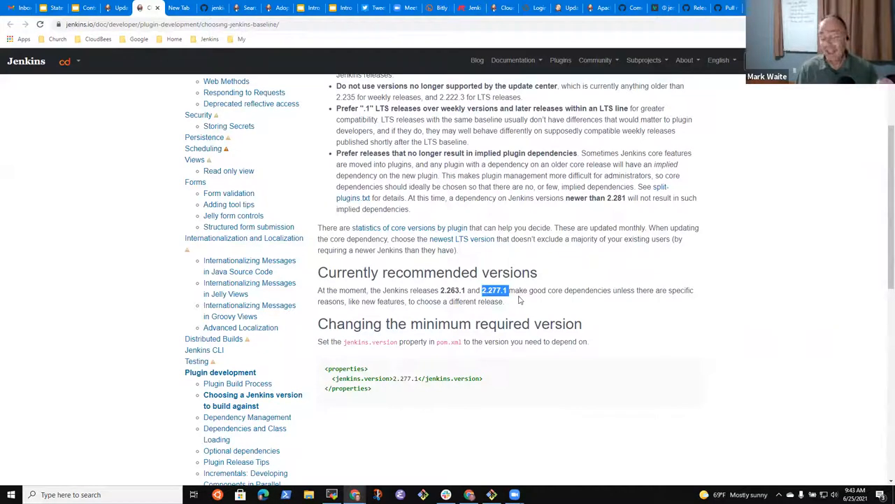
pyautogui.moveTo(517, 309)
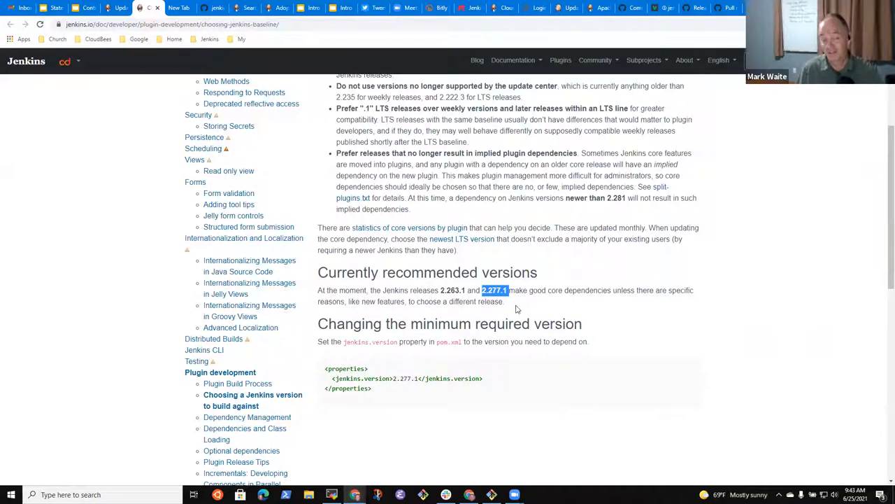
pyautogui.moveTo(513, 316)
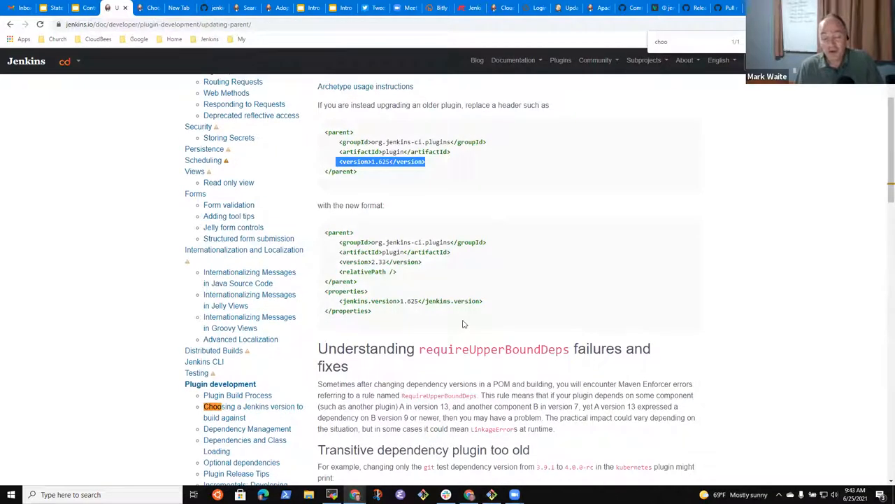
pyautogui.scroll(-3)
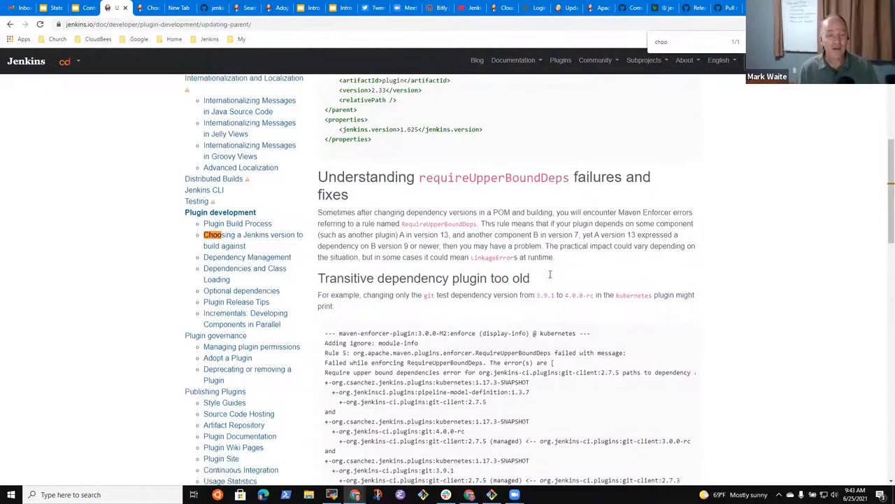
pyautogui.scroll(-3)
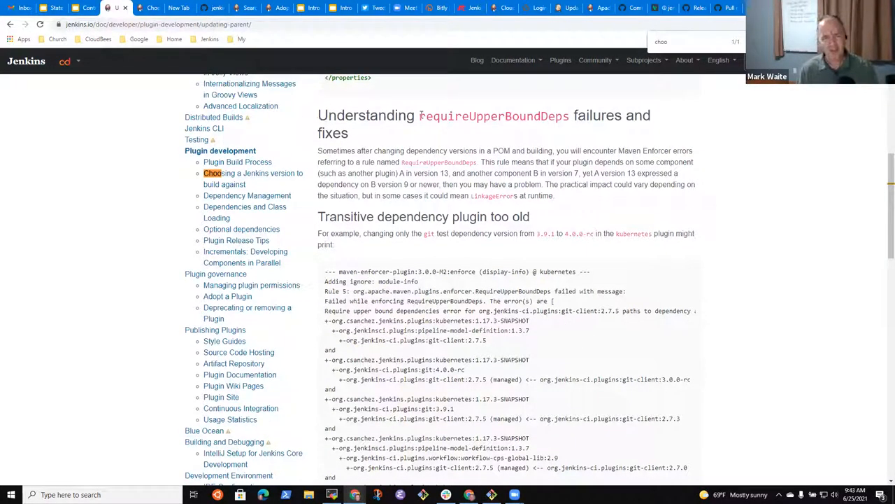
pyautogui.doubleClick(493, 115)
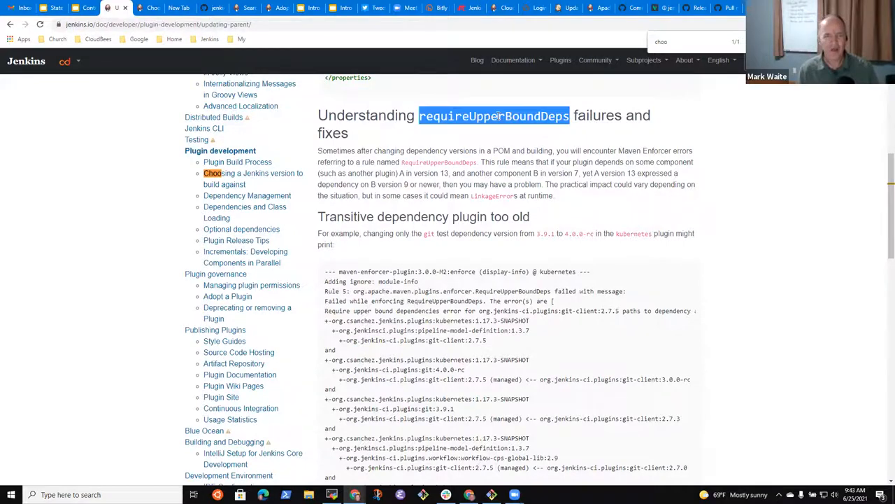
pyautogui.moveTo(535, 244)
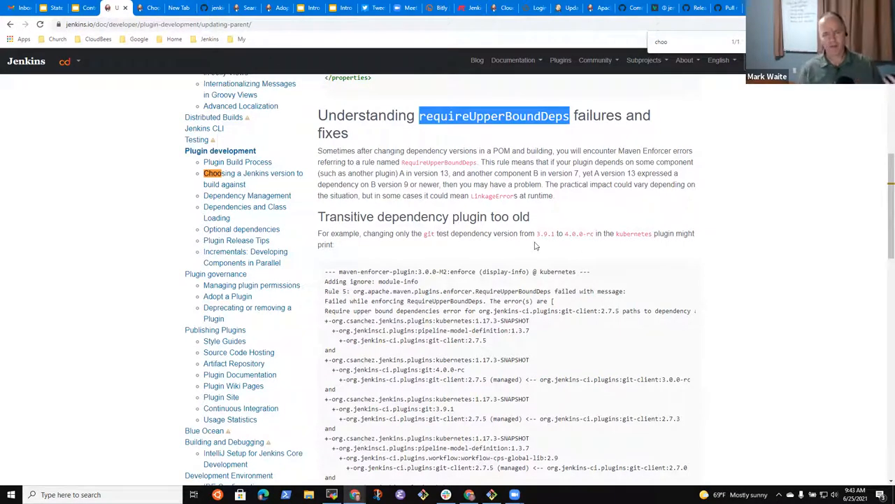
pyautogui.scroll(-3)
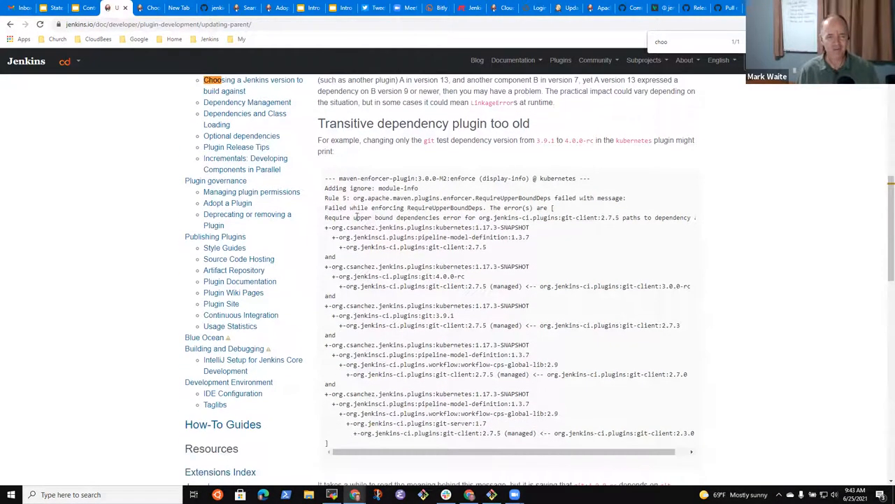
pyautogui.moveTo(324, 188); pyautogui.dragTo(476, 295)
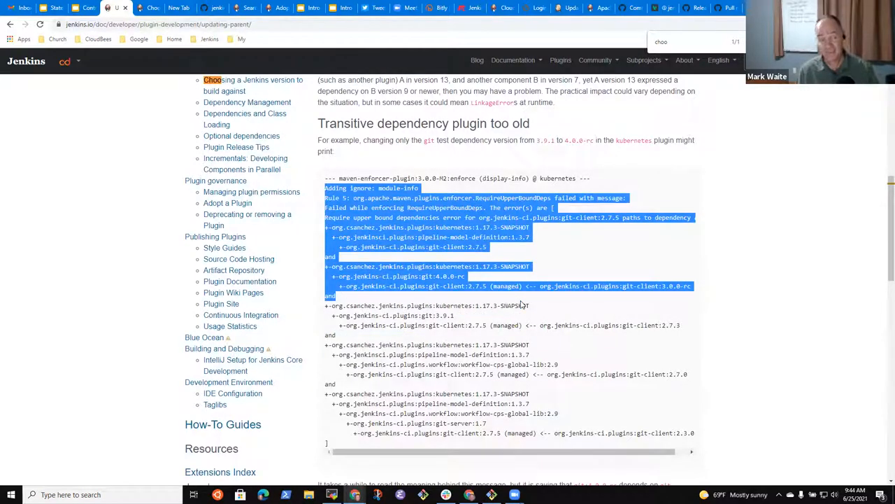
pyautogui.moveTo(534, 287)
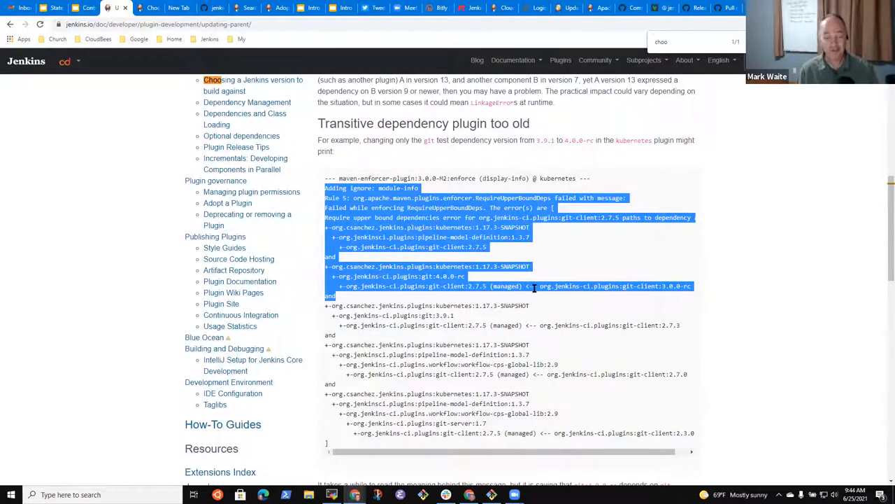
pyautogui.scroll(-3)
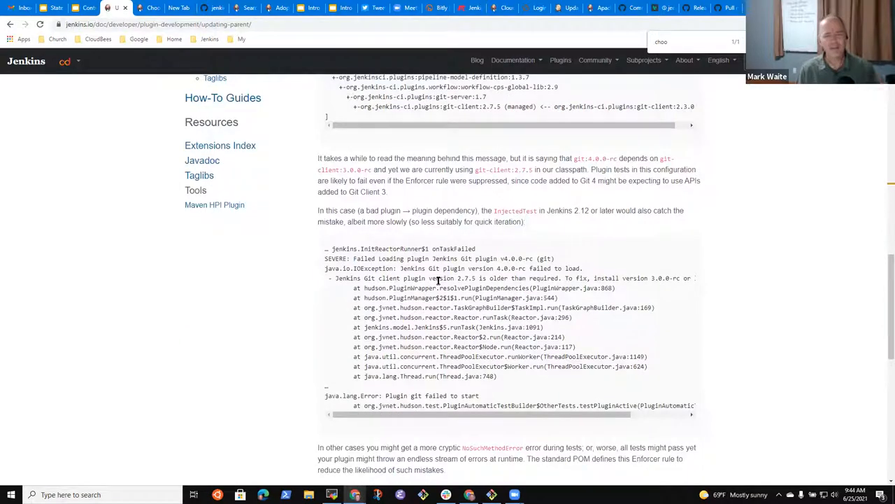
pyautogui.scroll(-3)
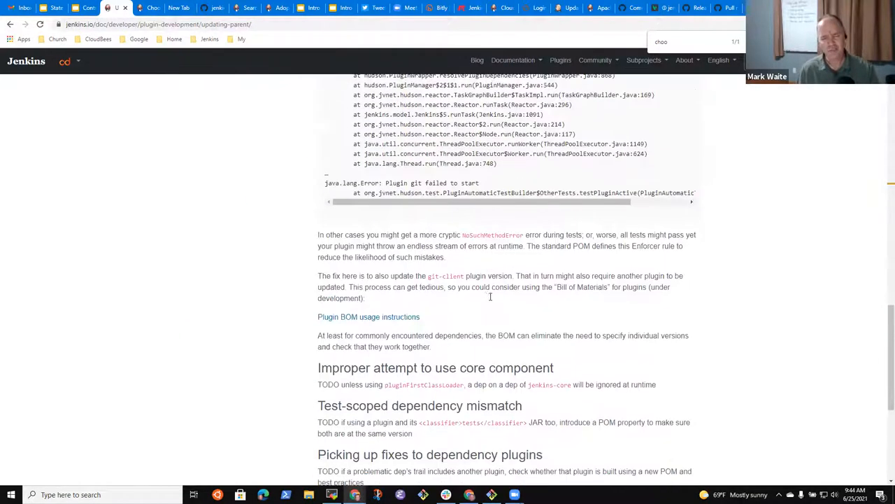
pyautogui.scroll(-3)
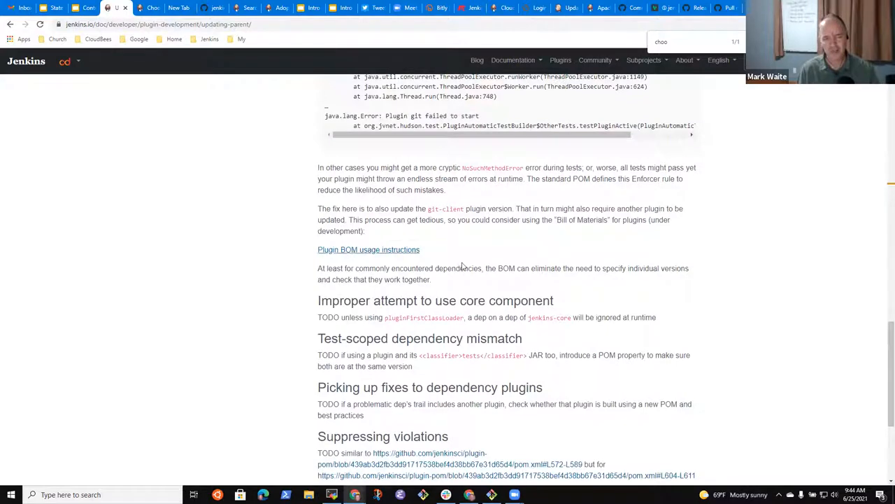
pyautogui.doubleClick(368, 249)
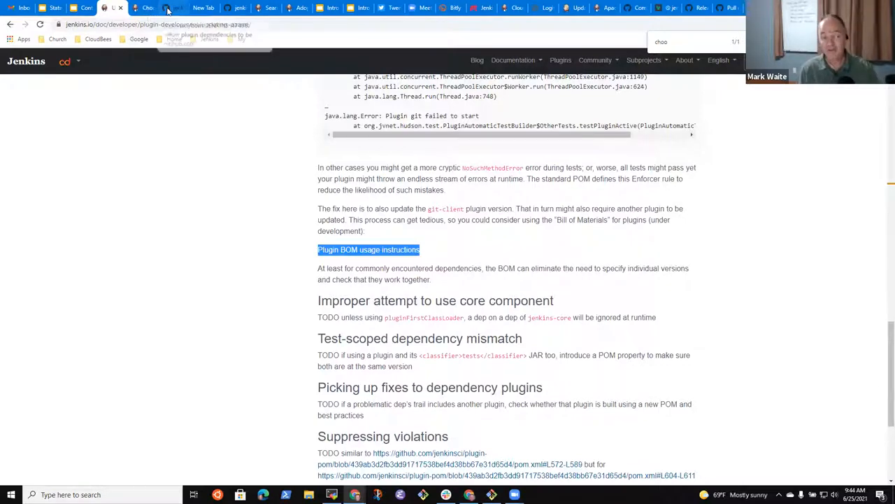
pyautogui.click(369, 249)
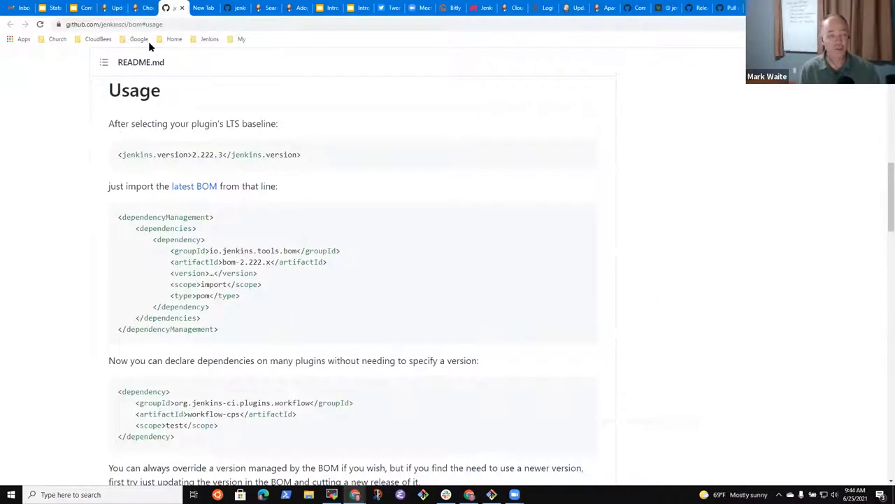
pyautogui.moveTo(273, 182)
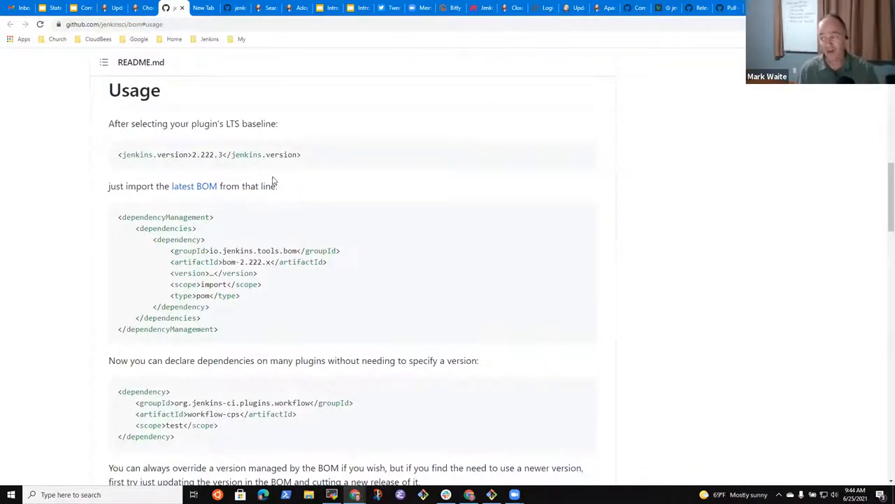
pyautogui.moveTo(292, 287)
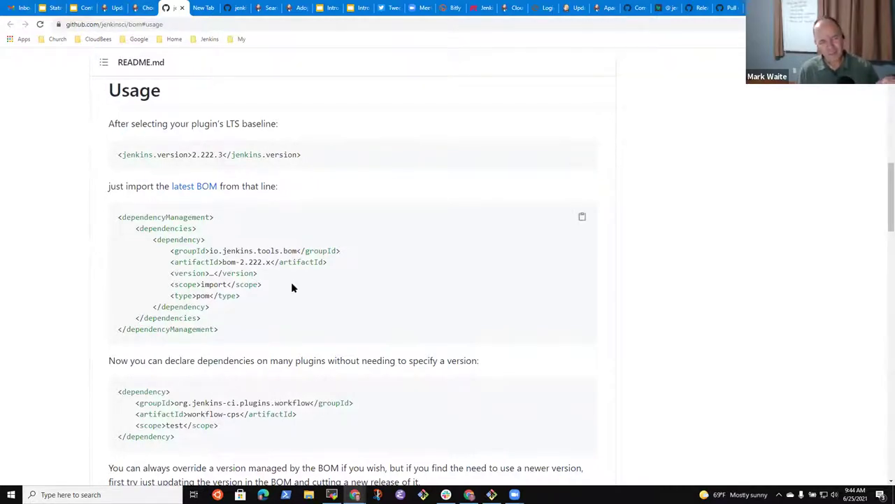
pyautogui.moveTo(360, 309)
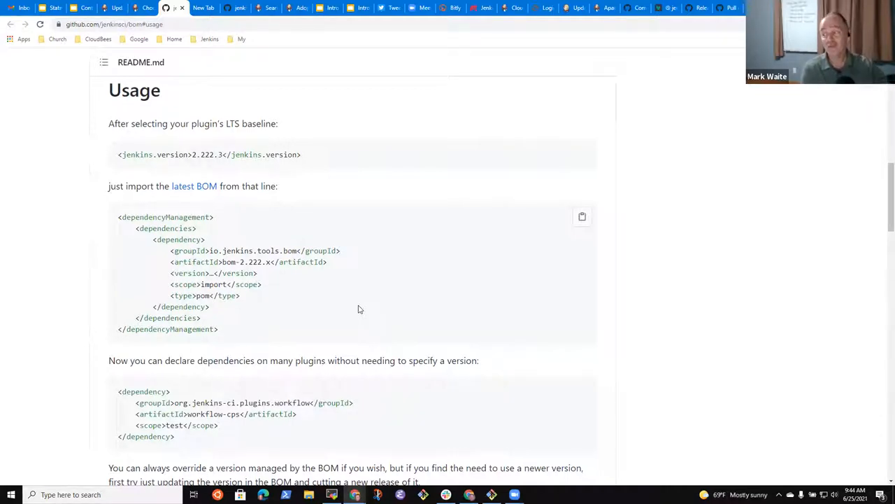
pyautogui.moveTo(389, 291)
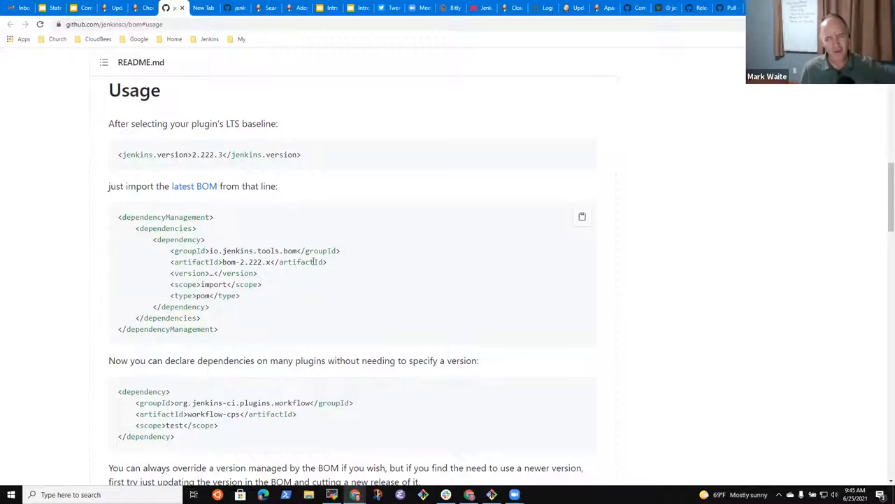
pyautogui.moveTo(319, 279)
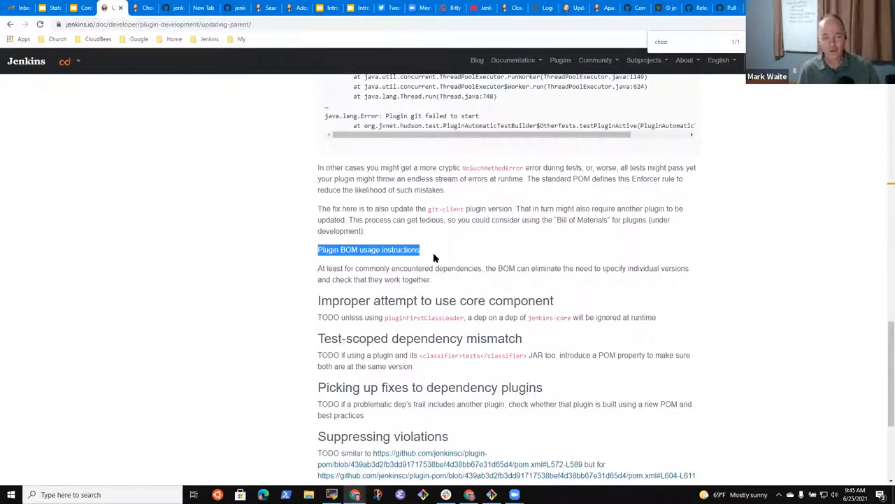
pyautogui.moveTo(369, 249)
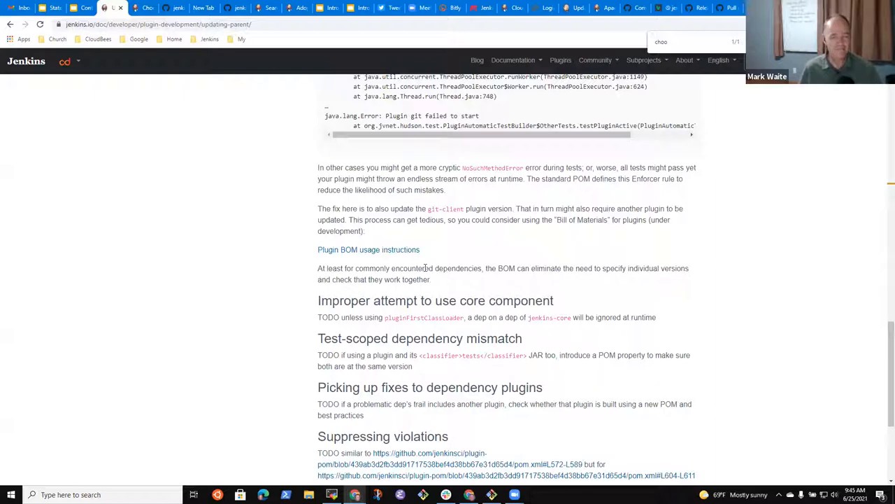
pyautogui.scroll(3)
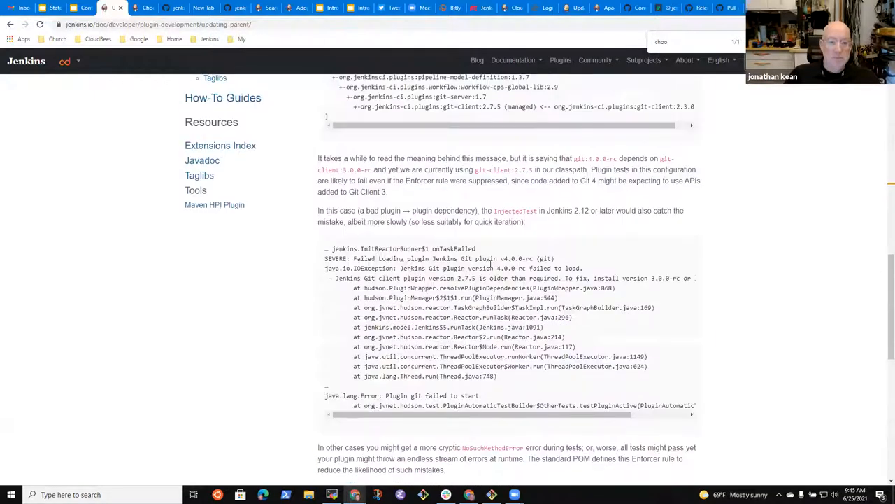